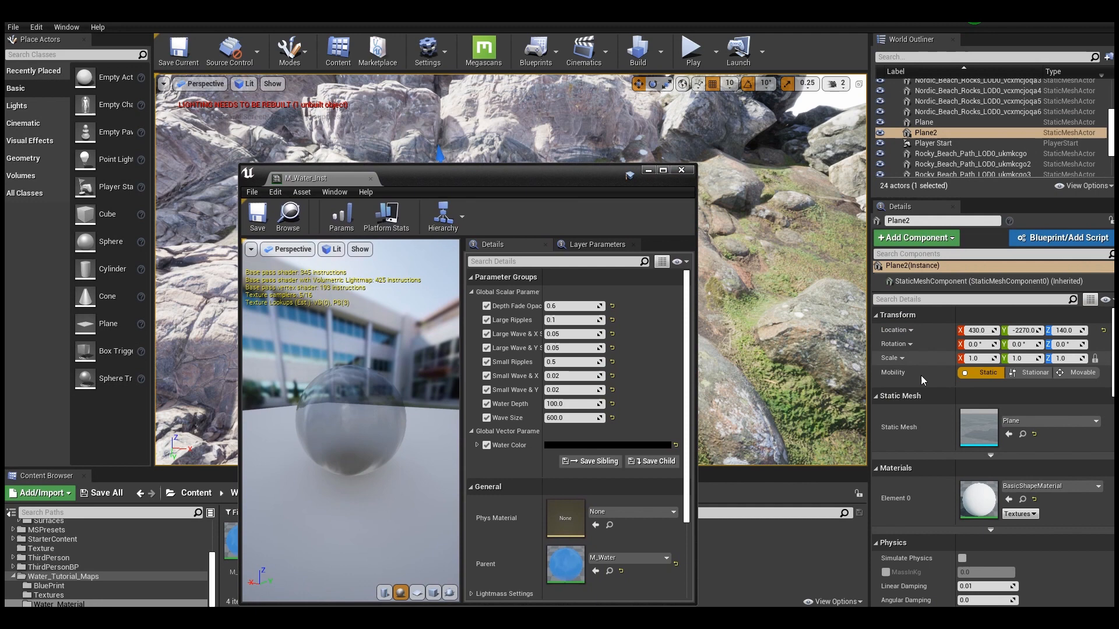
# Step: Set Plane2's Scale X to 10.0 so it spans the beach
pyautogui.click(974, 358)
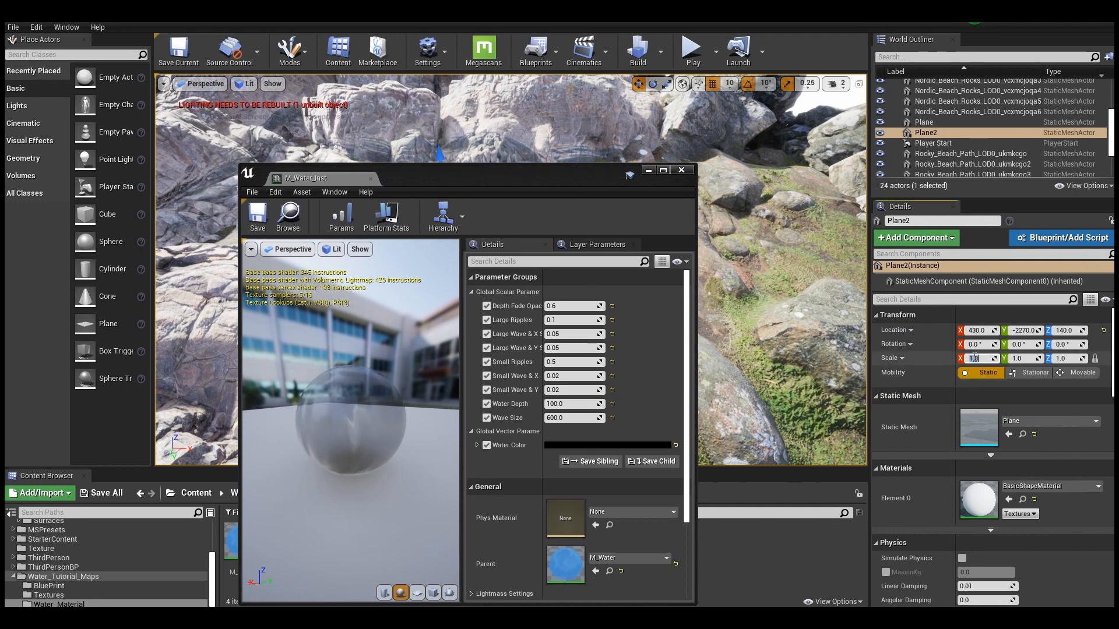
pyautogui.write('10.0')
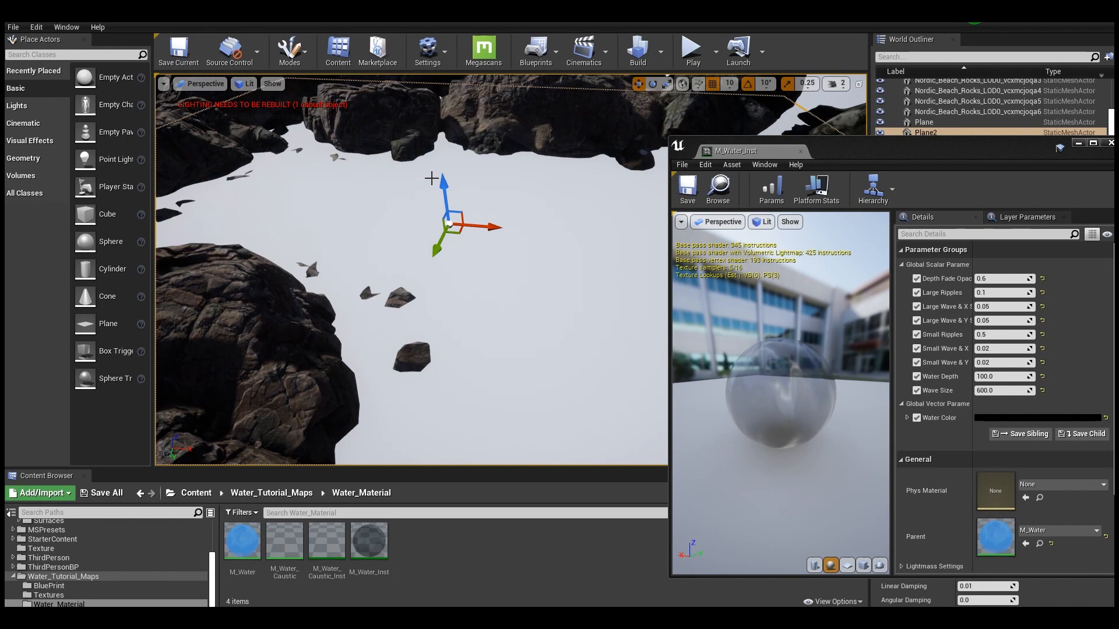
# Step: In M_Water_Inst set Depth Fade Opacity to 0.3 and Water Depth to 1000.0
pyautogui.click(370, 540)
pyautogui.write('0.3')
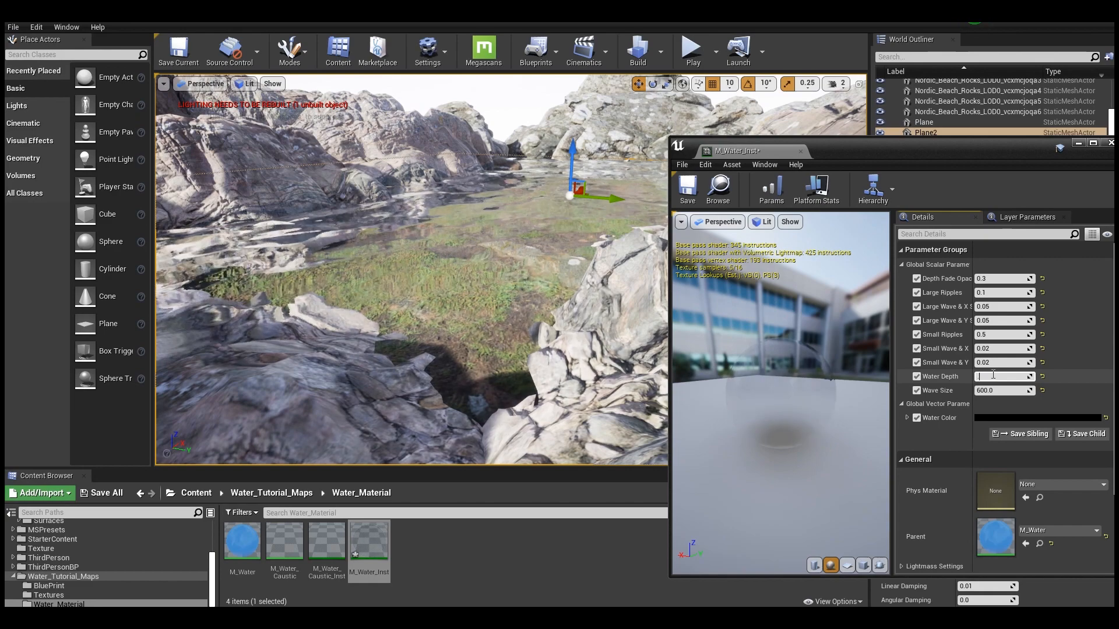
pyautogui.write('1000.0')
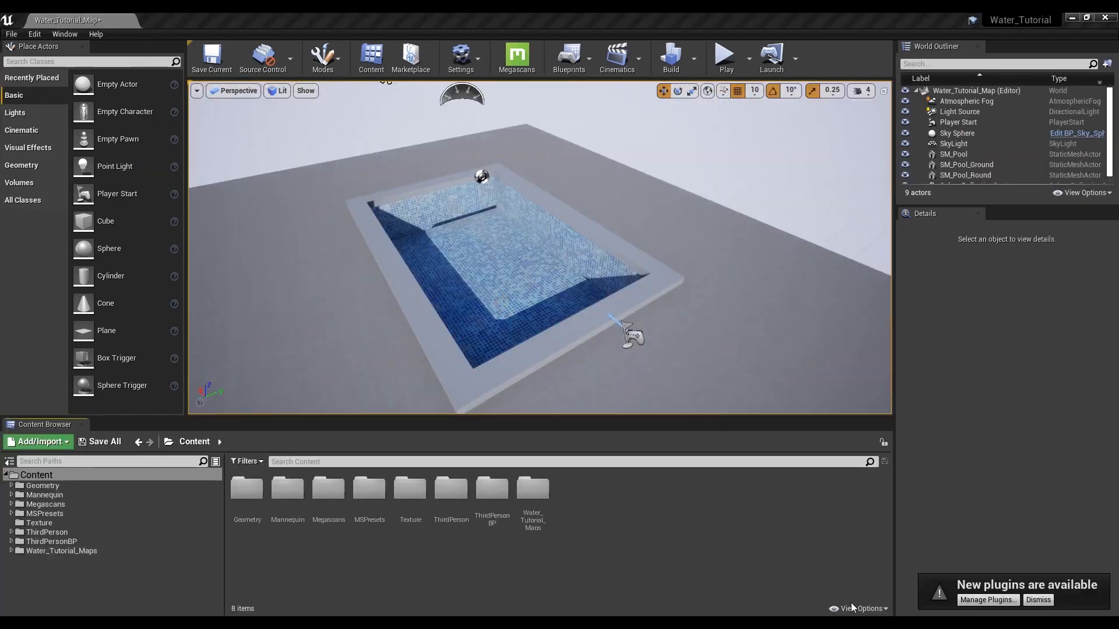
# Step: Enable Show Engine Content in the Content Browser and create material M_Water in Content
pyautogui.click(861, 608)
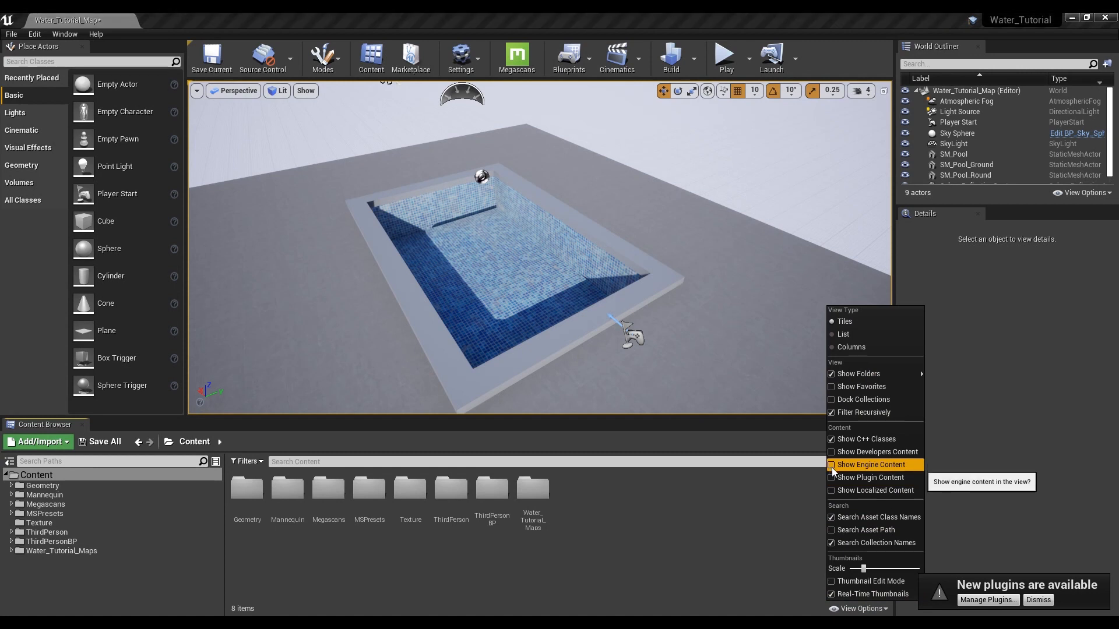
pyautogui.click(833, 466)
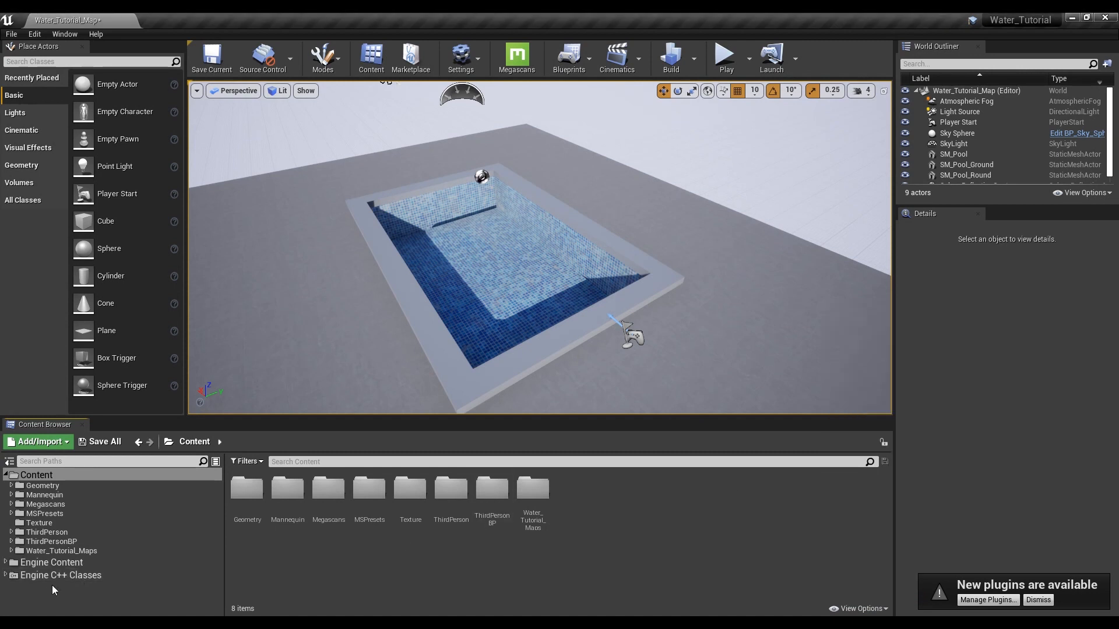
pyautogui.moveTo(84, 598)
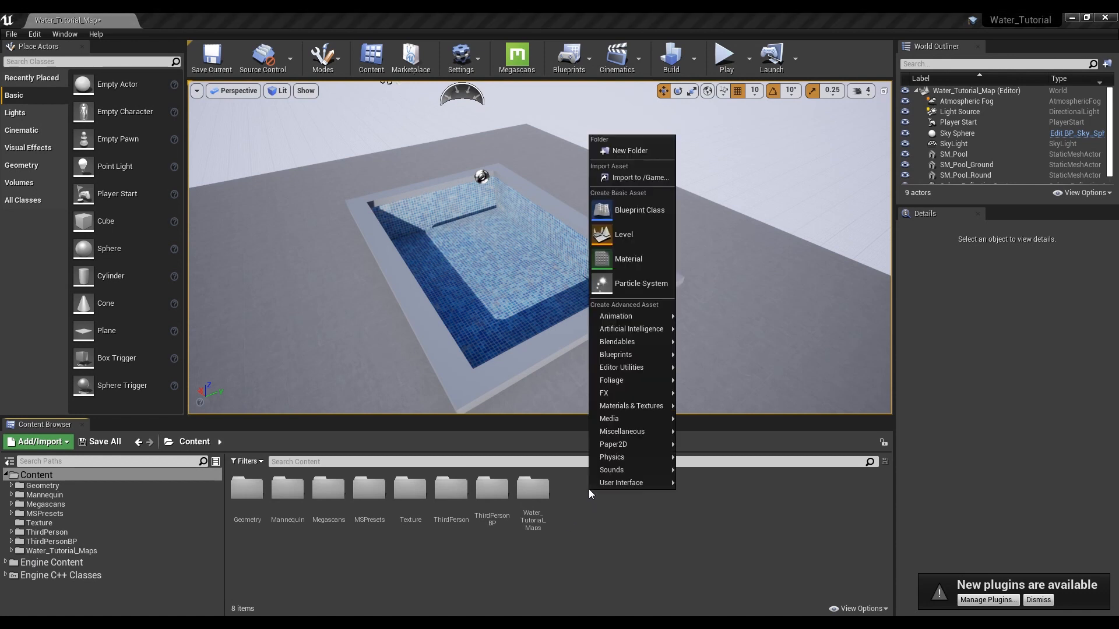
pyautogui.click(628, 259)
pyautogui.write('M_Water')
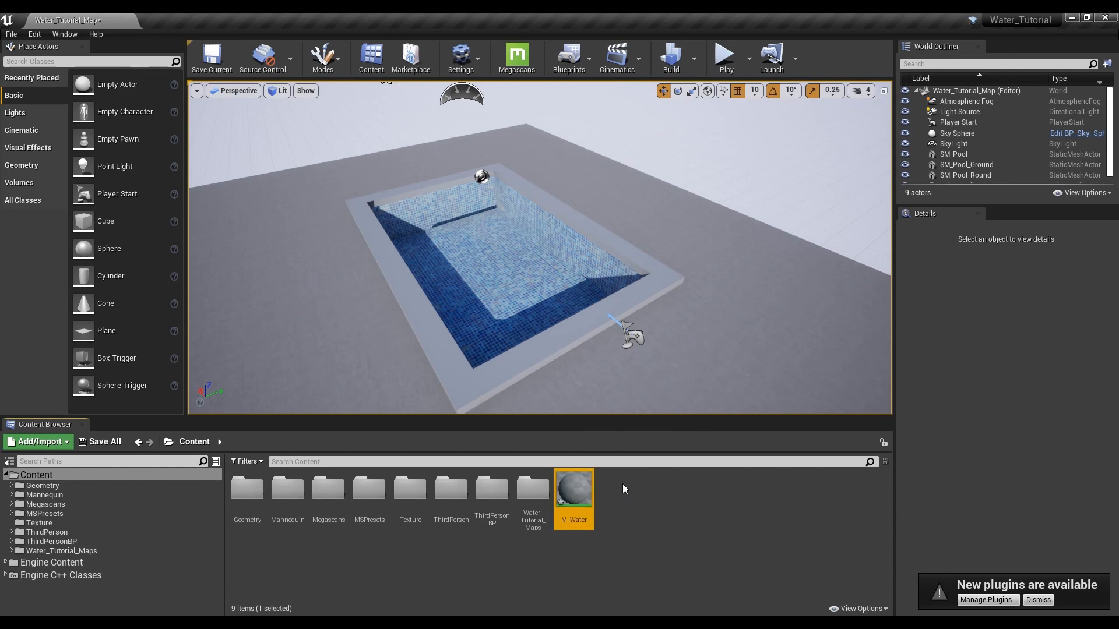
# Step: In M_Water set Blend Mode Translucent and lighting to Surface TranslucencyVolume
pyautogui.doubleClick(574, 488)
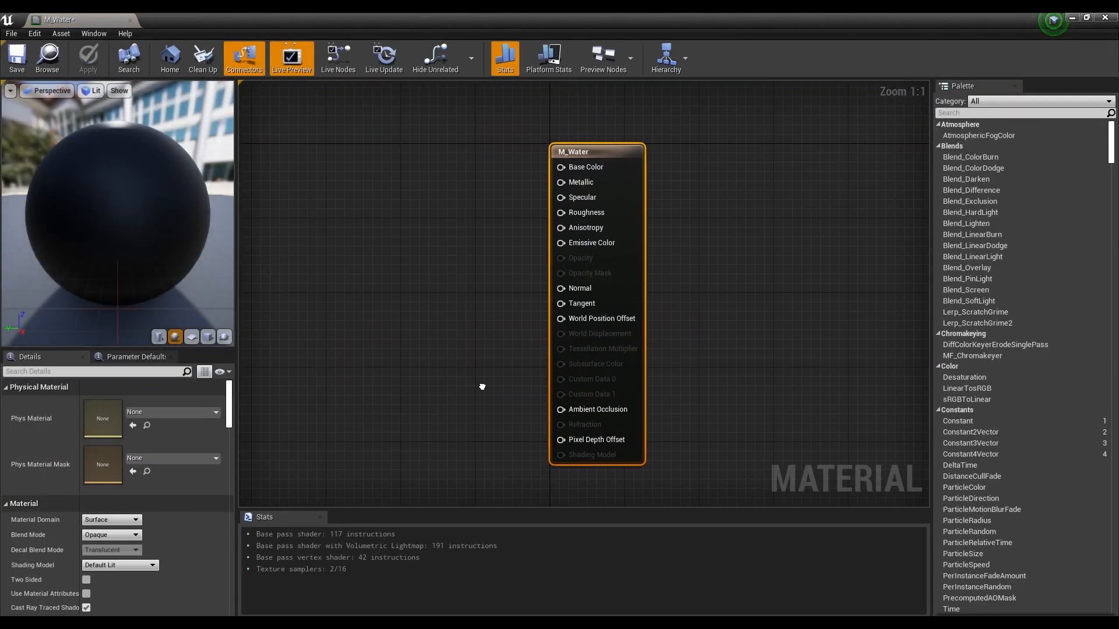
pyautogui.moveTo(481, 387); pyautogui.dragTo(689, 377)
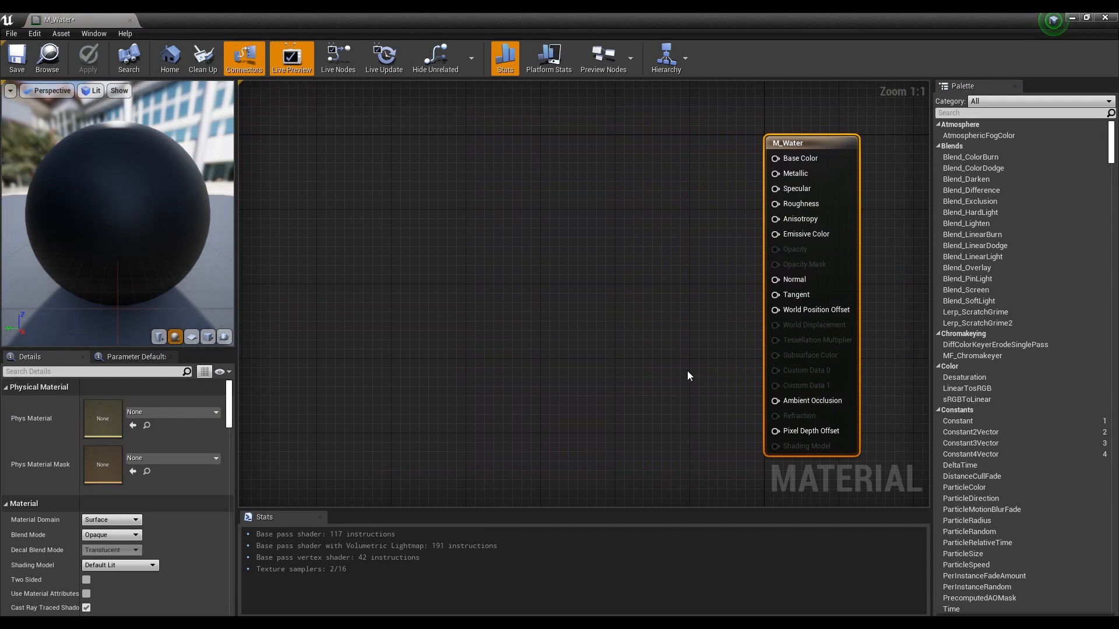
pyautogui.click(111, 535)
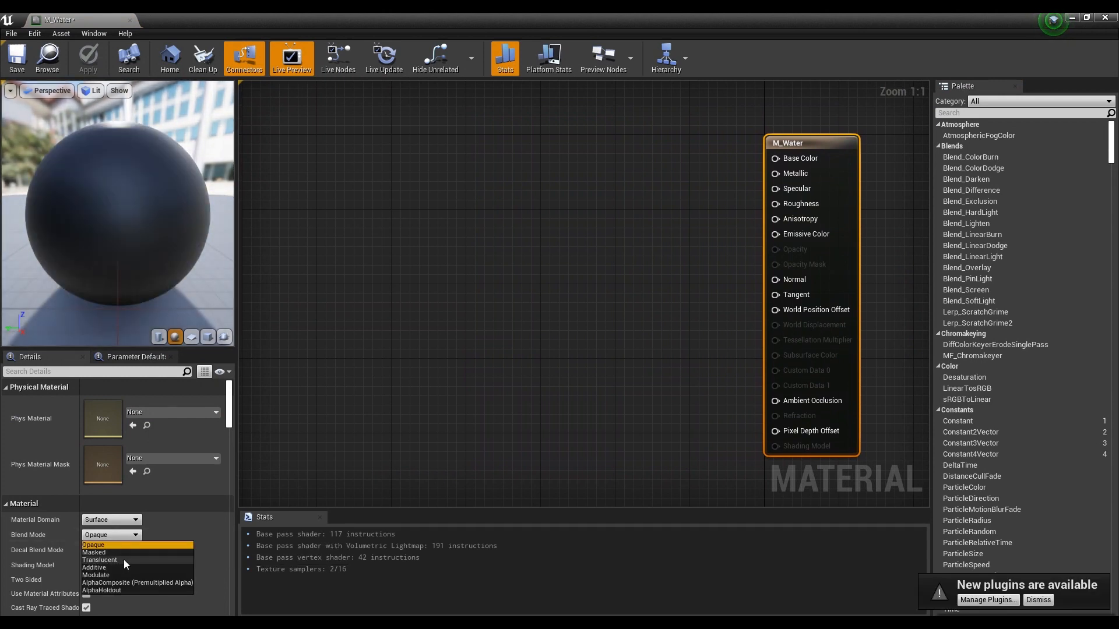
pyautogui.click(100, 559)
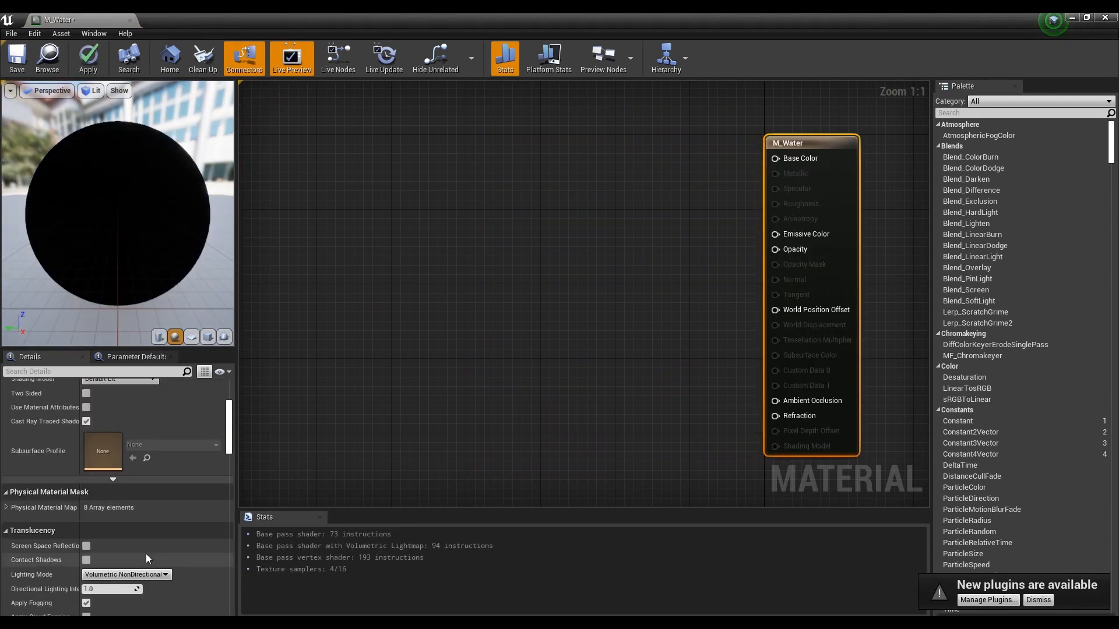
pyautogui.click(126, 575)
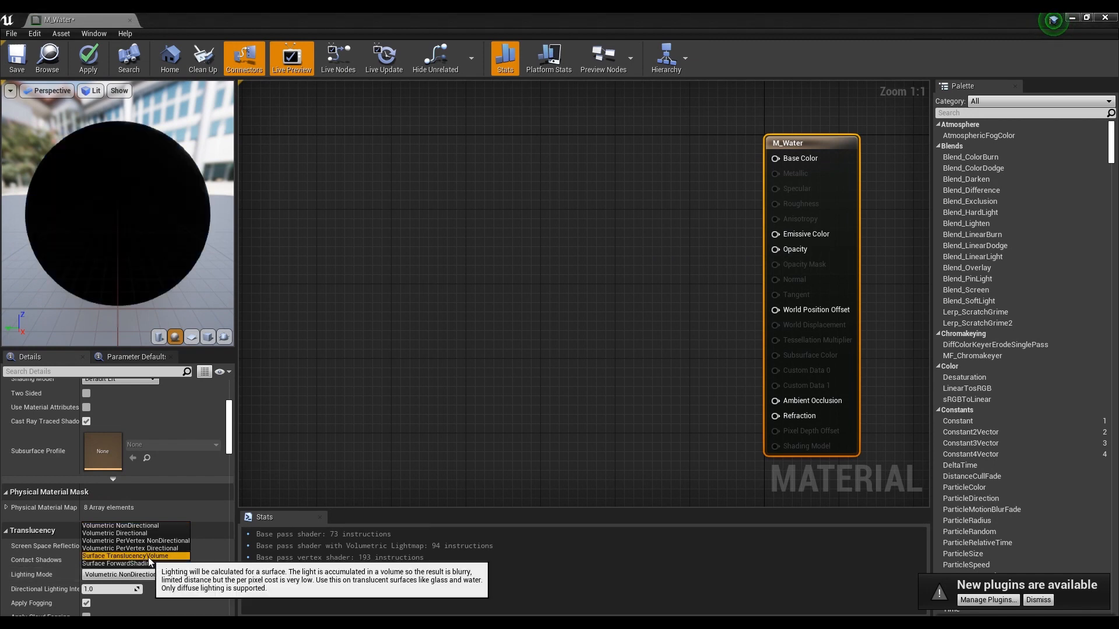
pyautogui.click(125, 556)
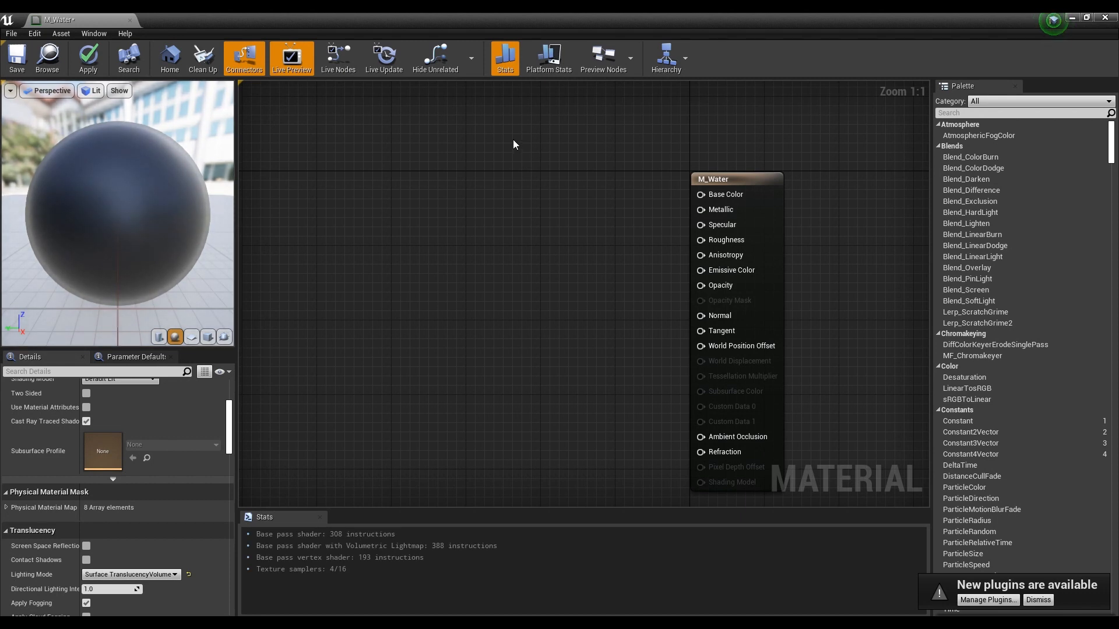
# Step: Convert the colour constant into a vector parameter named Water Color
pyautogui.rightClick(555, 147)
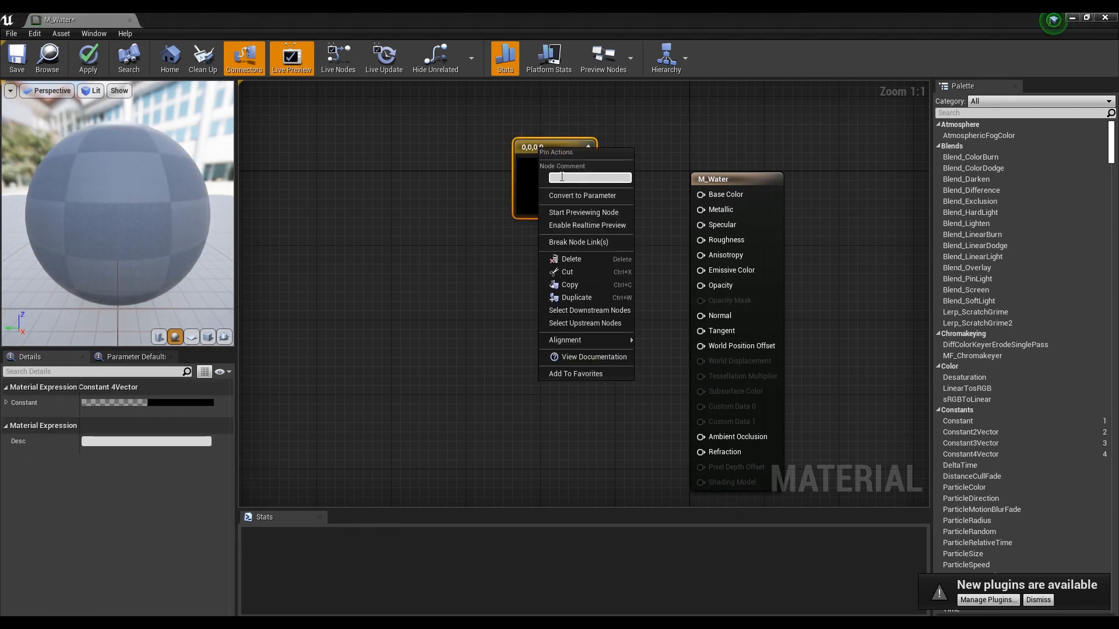
pyautogui.click(583, 195)
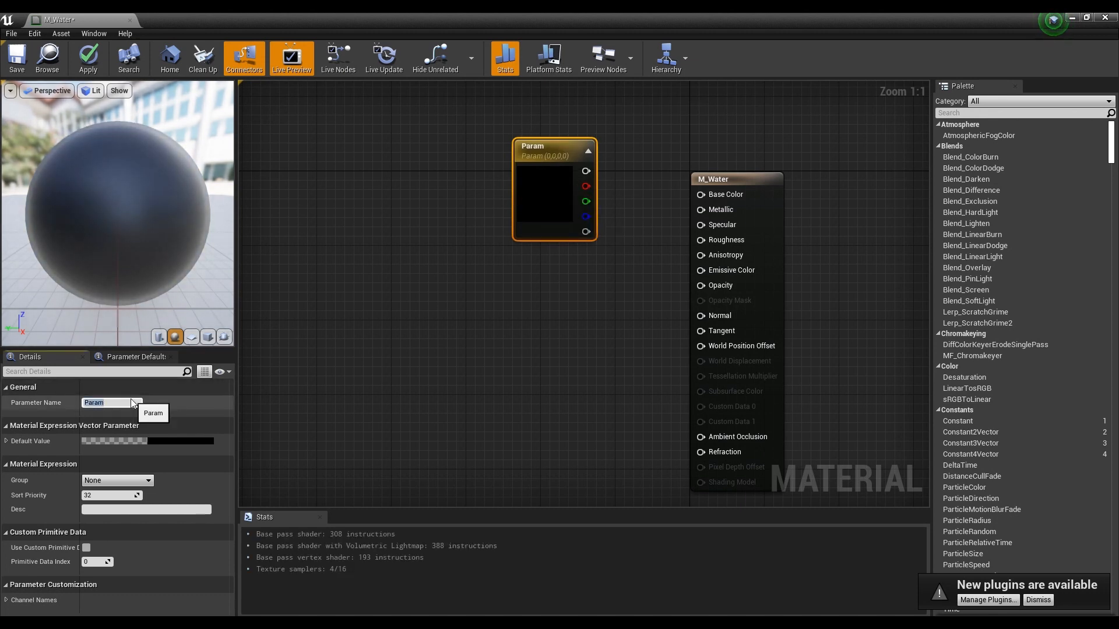
pyautogui.write('Water')
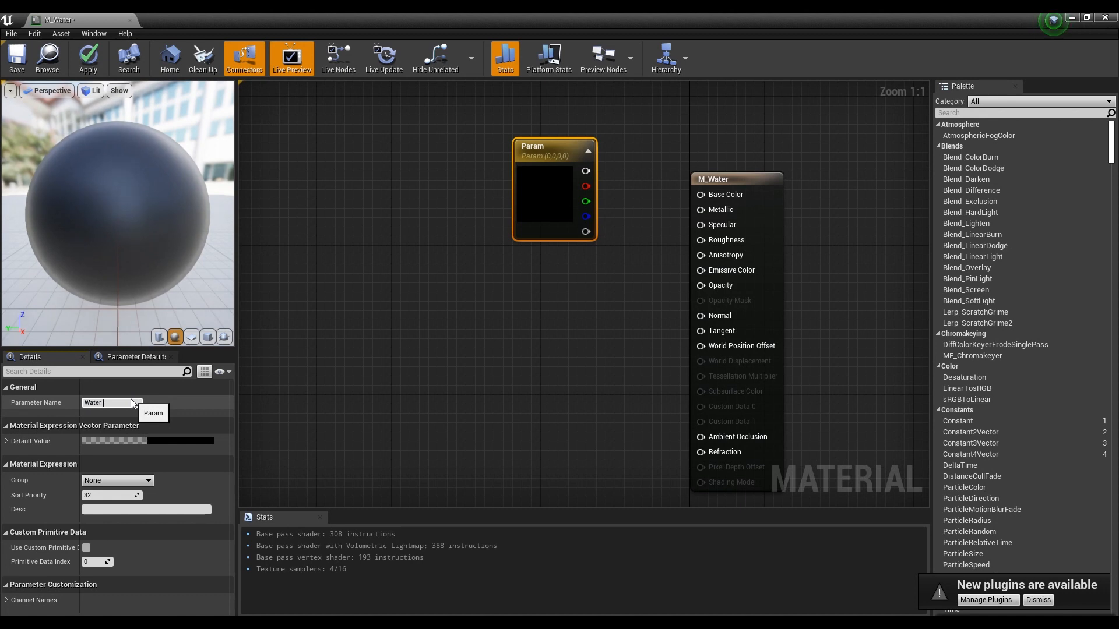
pyautogui.write('Water Color')
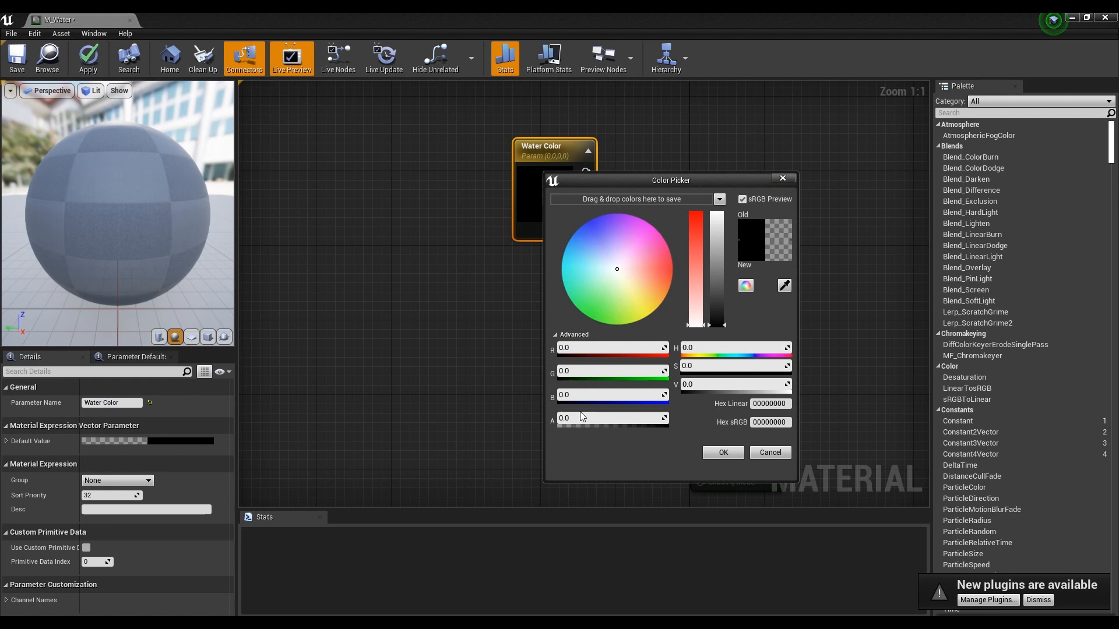
# Step: Set Water Color to a light blue with full alpha in the Color Picker
pyautogui.moveTo(561, 417); pyautogui.dragTo(665, 417)
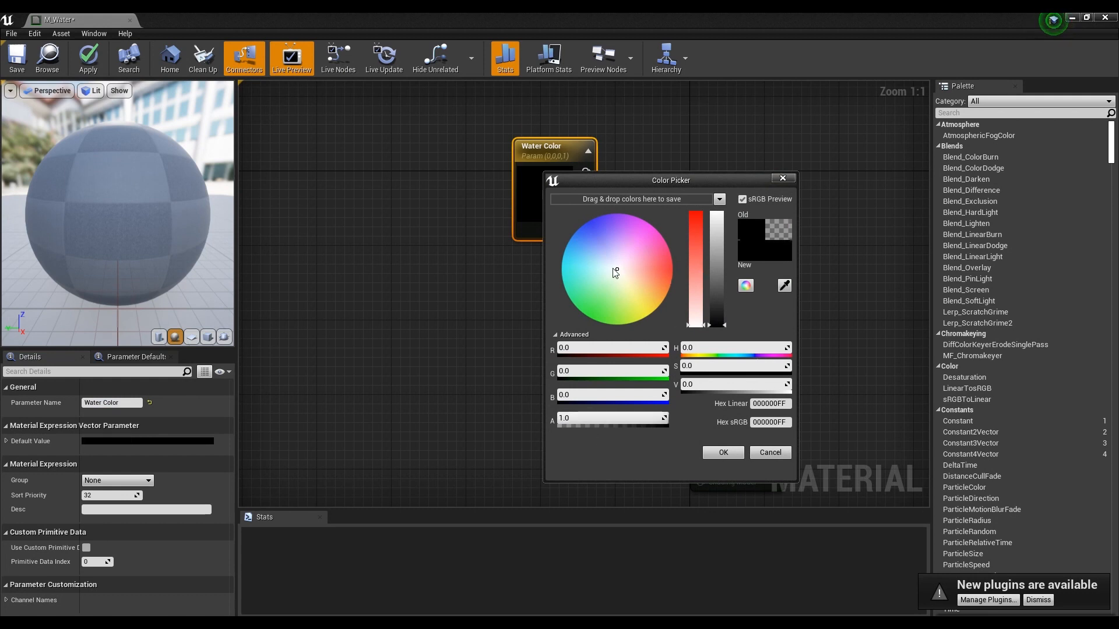
pyautogui.click(579, 250)
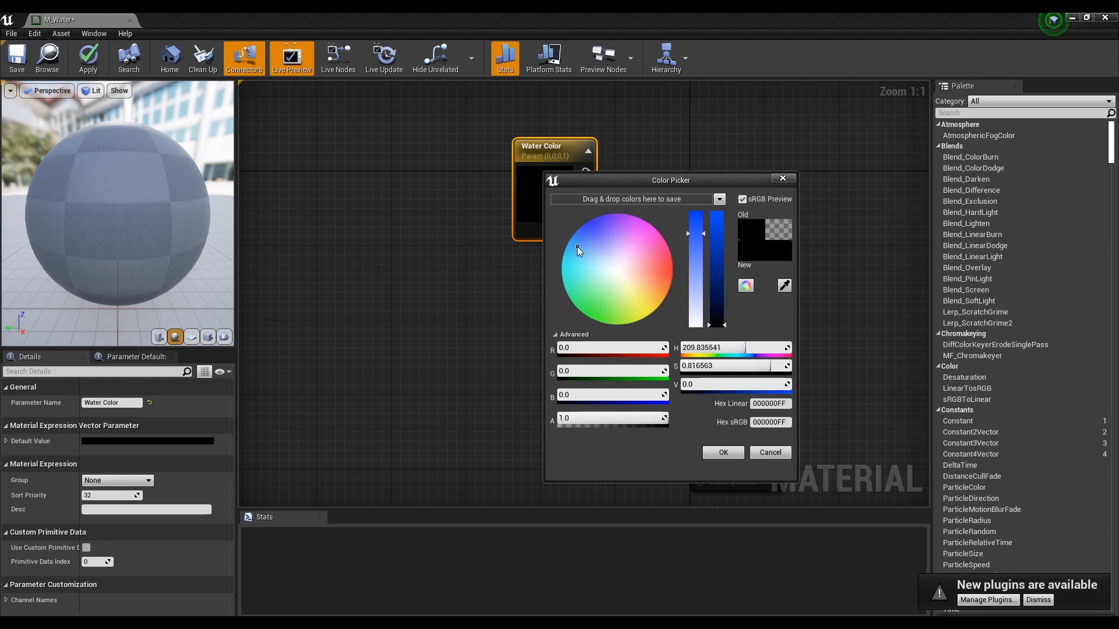
pyautogui.moveTo(578, 250); pyautogui.dragTo(577, 251)
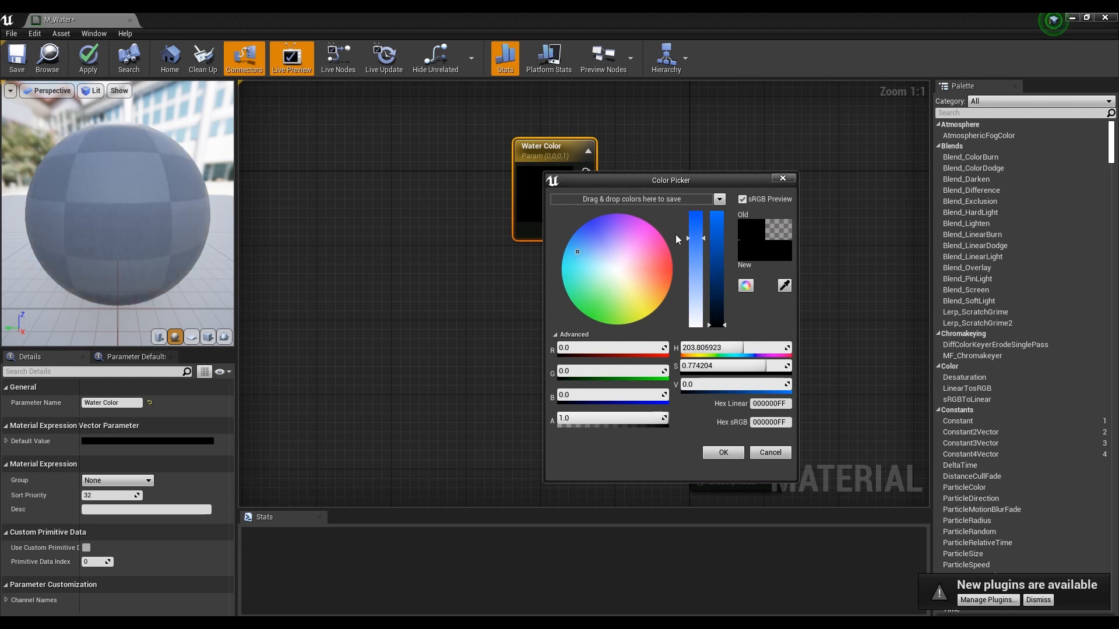
pyautogui.moveTo(717, 323); pyautogui.dragTo(717, 226)
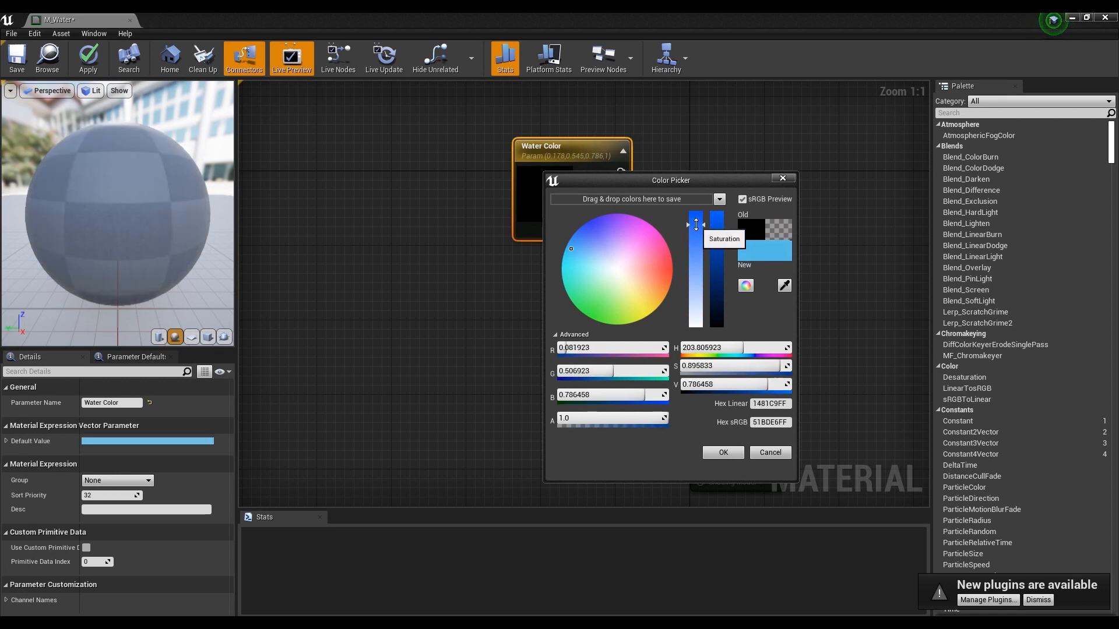
pyautogui.moveTo(695, 224); pyautogui.dragTo(695, 231)
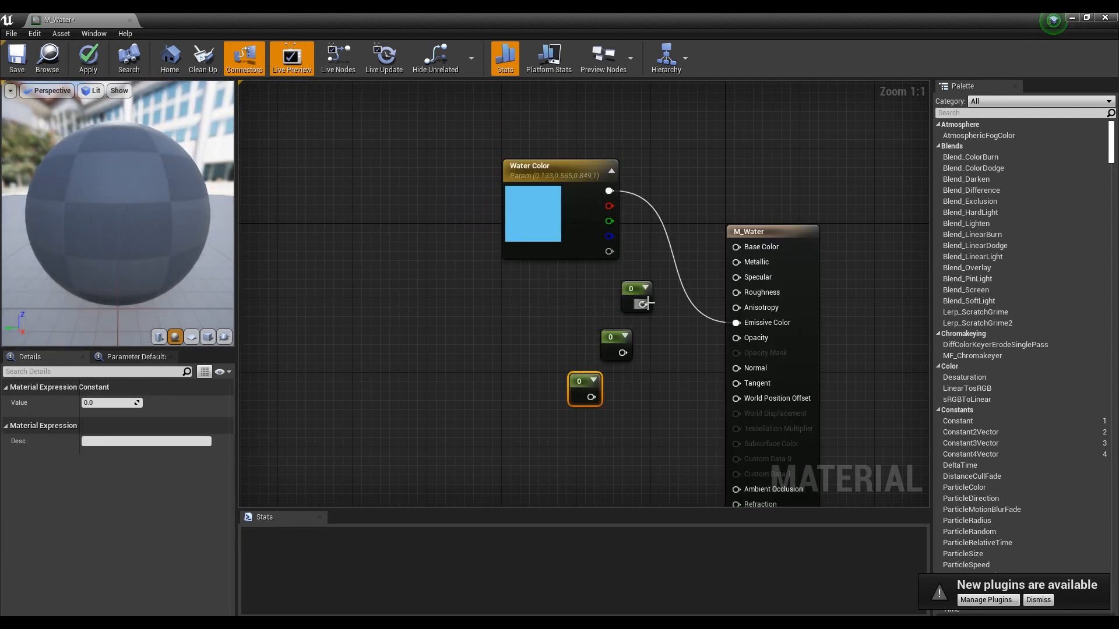
# Step: Wire constants 0 to Metallic, 1 to Specular and 0.25 to Roughness
pyautogui.moveTo(635, 296); pyautogui.dragTo(655, 259)
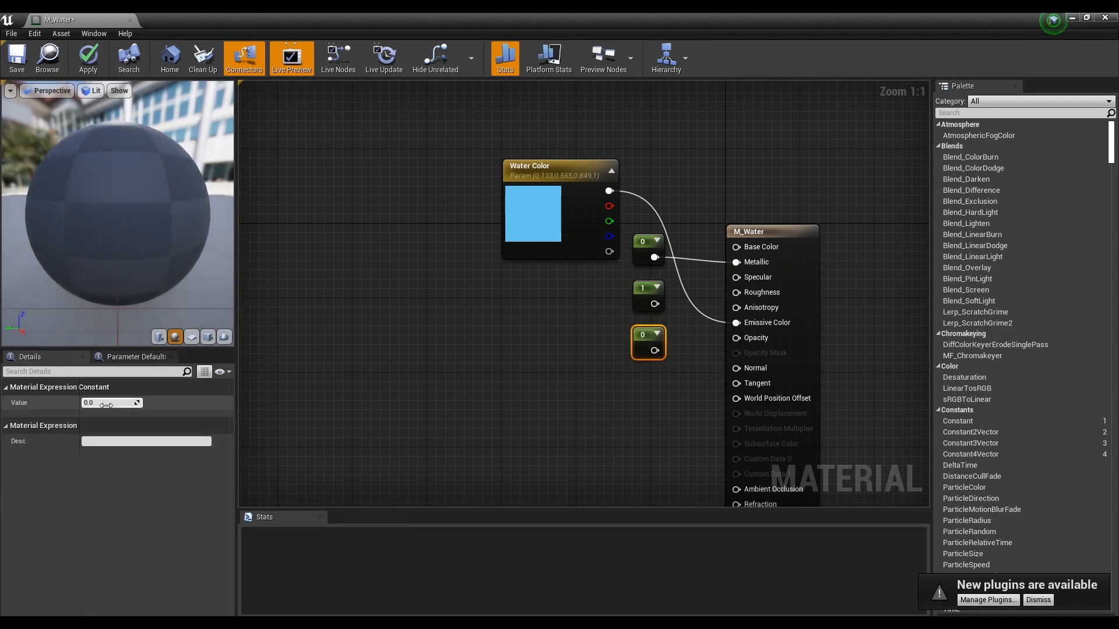
pyautogui.write('0.25')
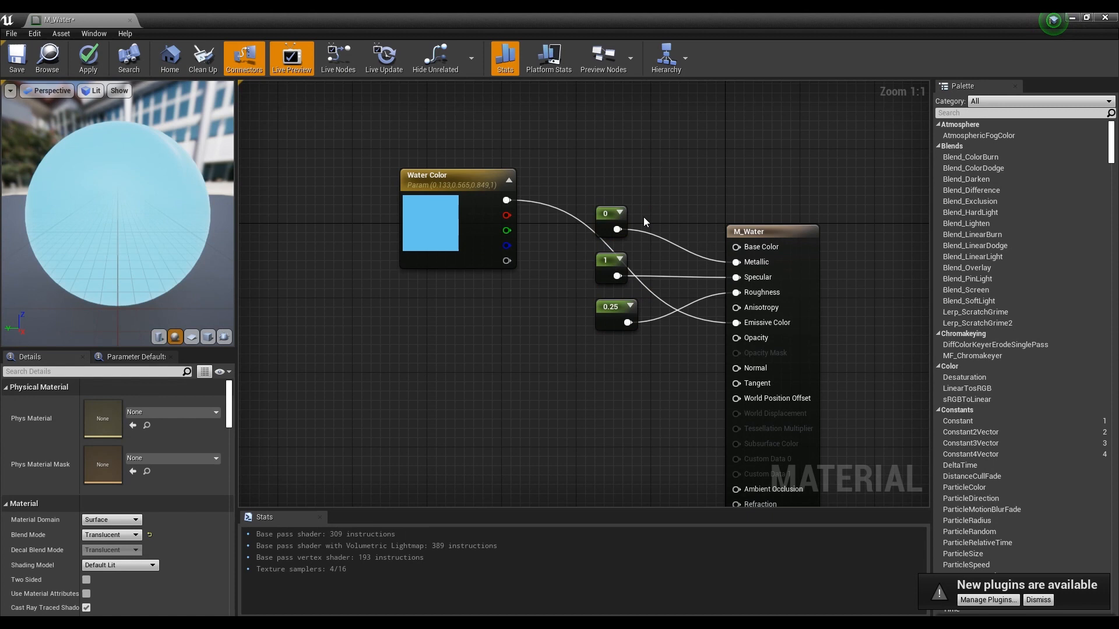
pyautogui.click(457, 179)
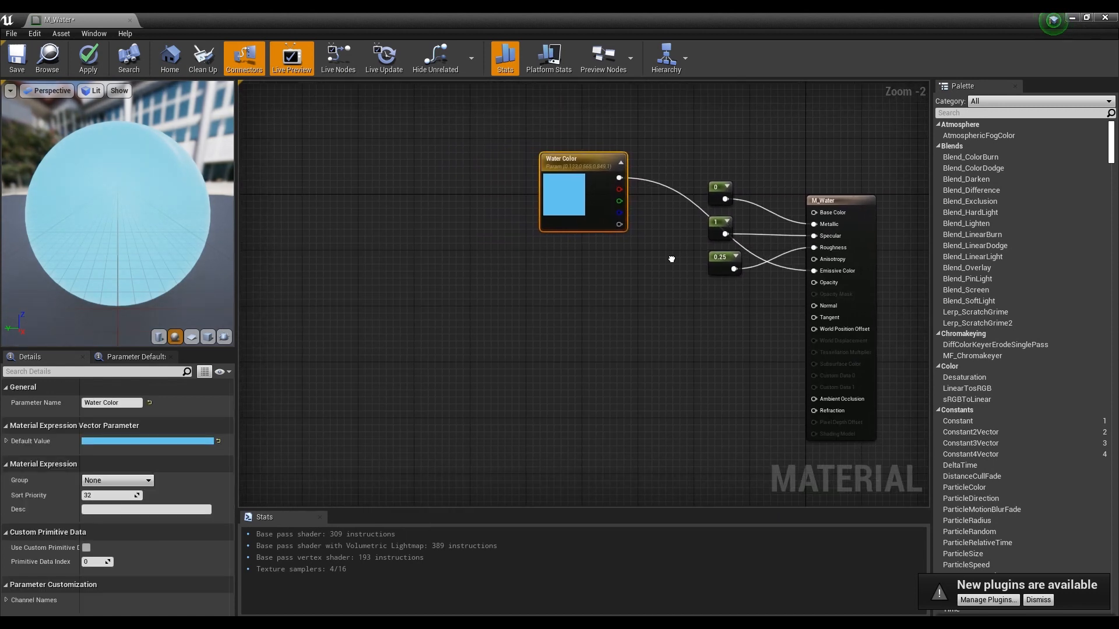
pyautogui.moveTo(672, 259); pyautogui.dragTo(571, 320)
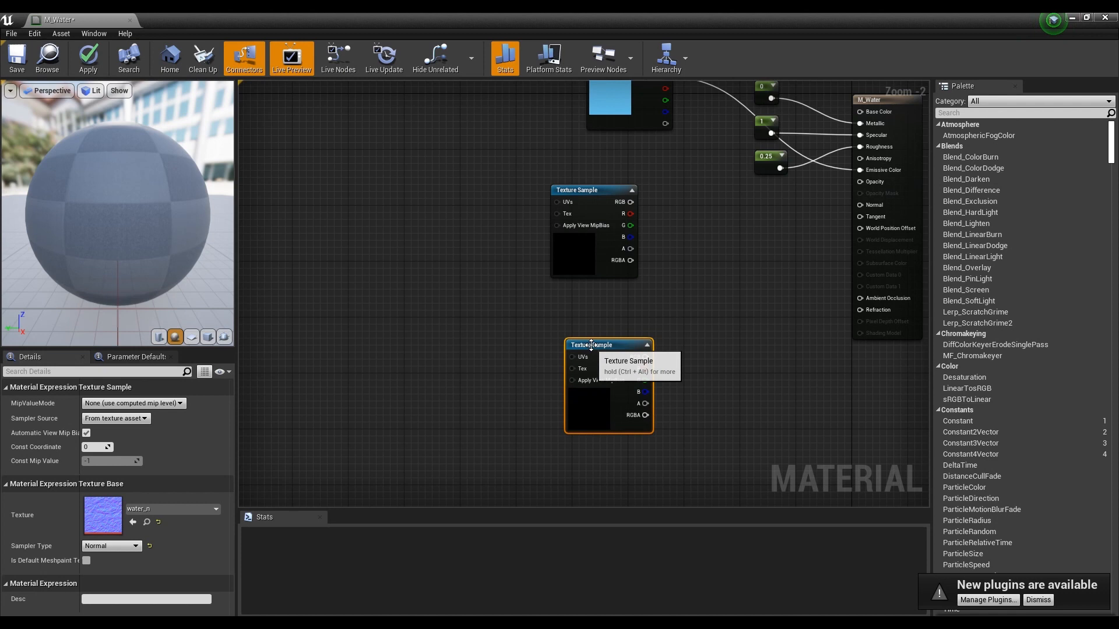
# Step: Assign the water normal texture to the Texture Sample nodes
pyautogui.click(434, 286)
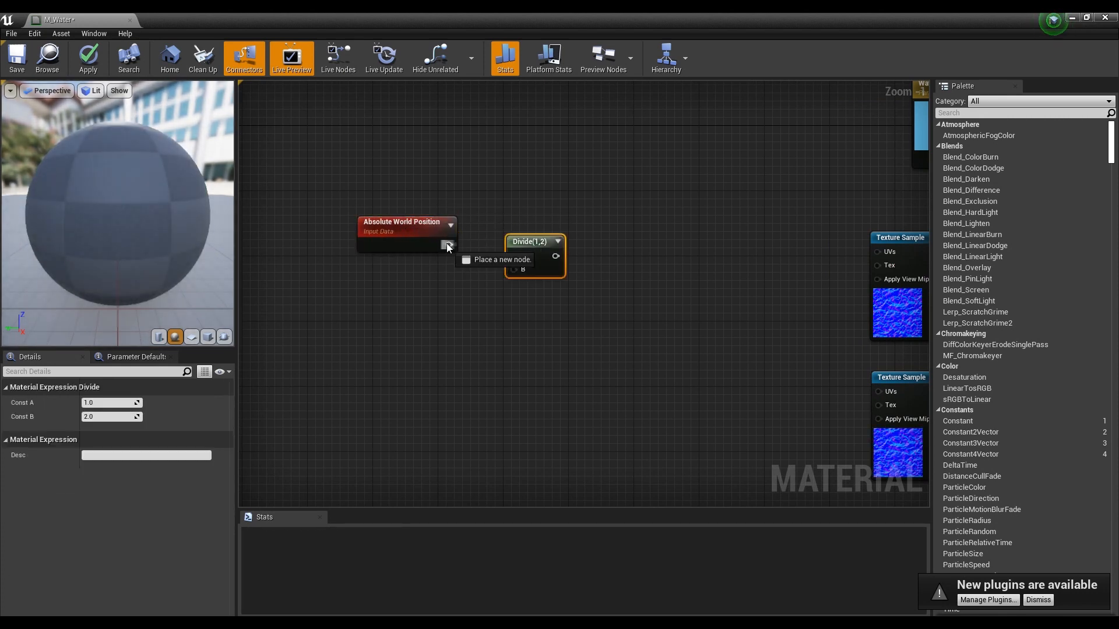
# Step: Divide Absolute World Position by a Water Size parameter of 1200 and mask to RG
pyautogui.moveTo(448, 245); pyautogui.dragTo(494, 245)
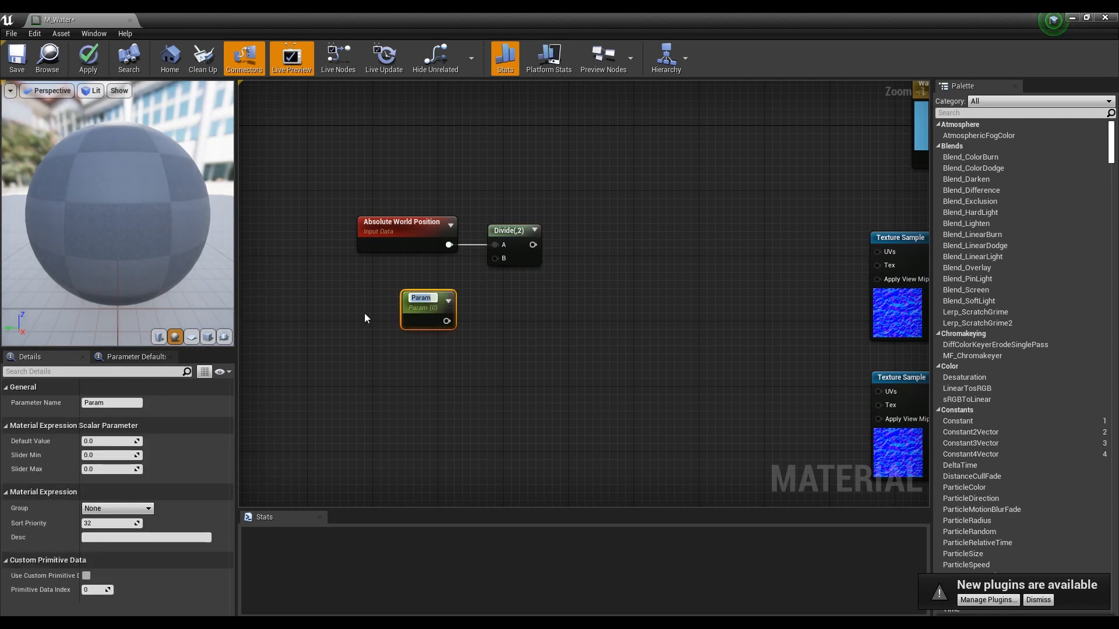
pyautogui.write('Water Size')
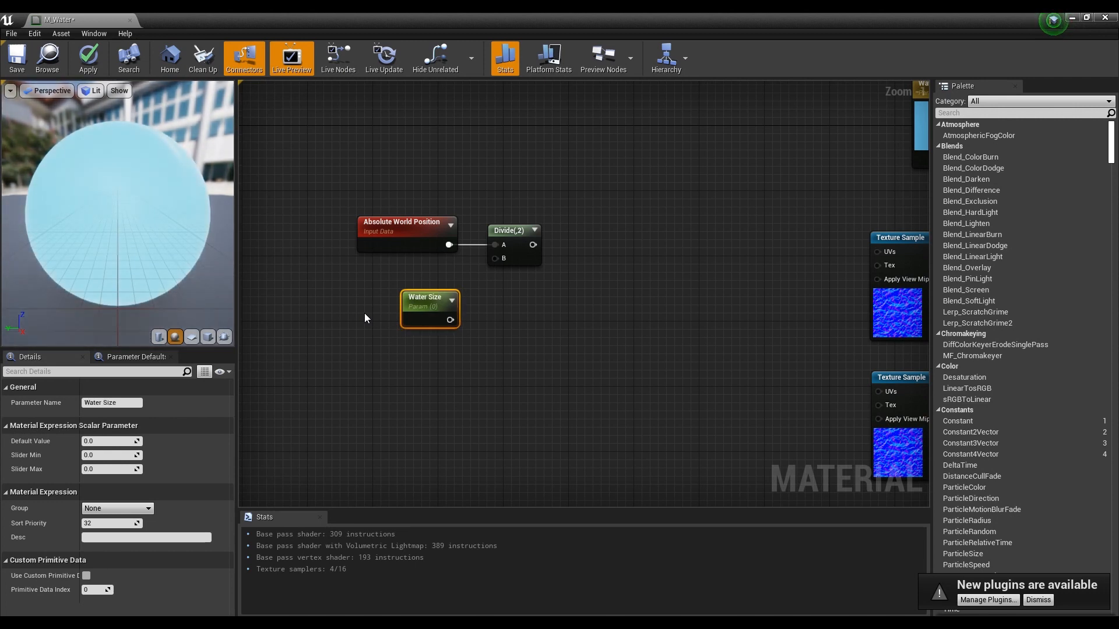
pyautogui.click(111, 440)
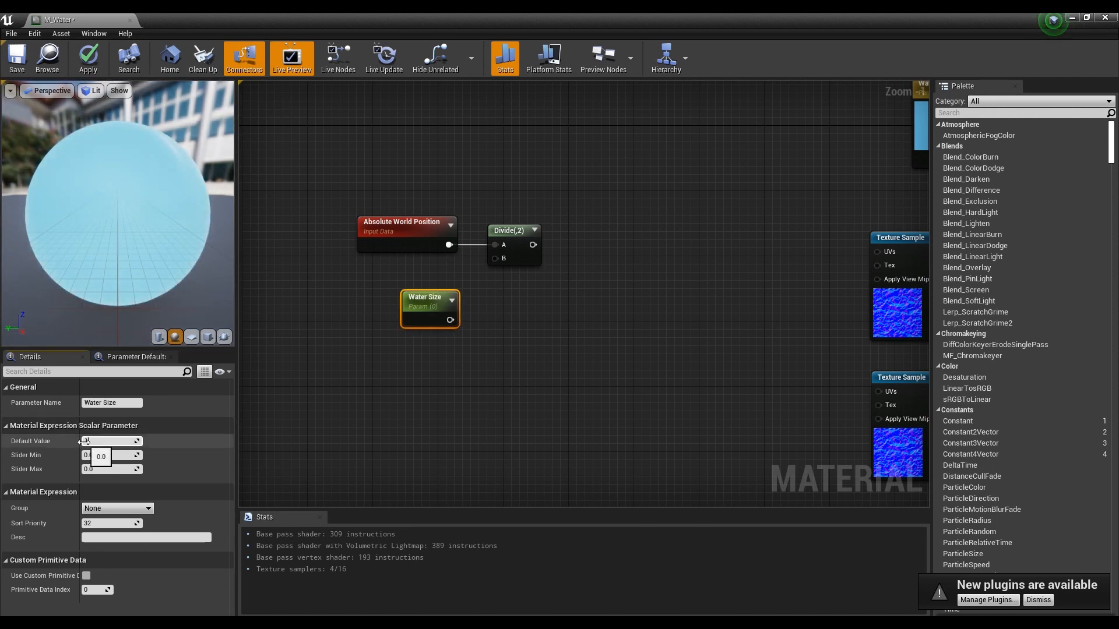
pyautogui.write('1200.0')
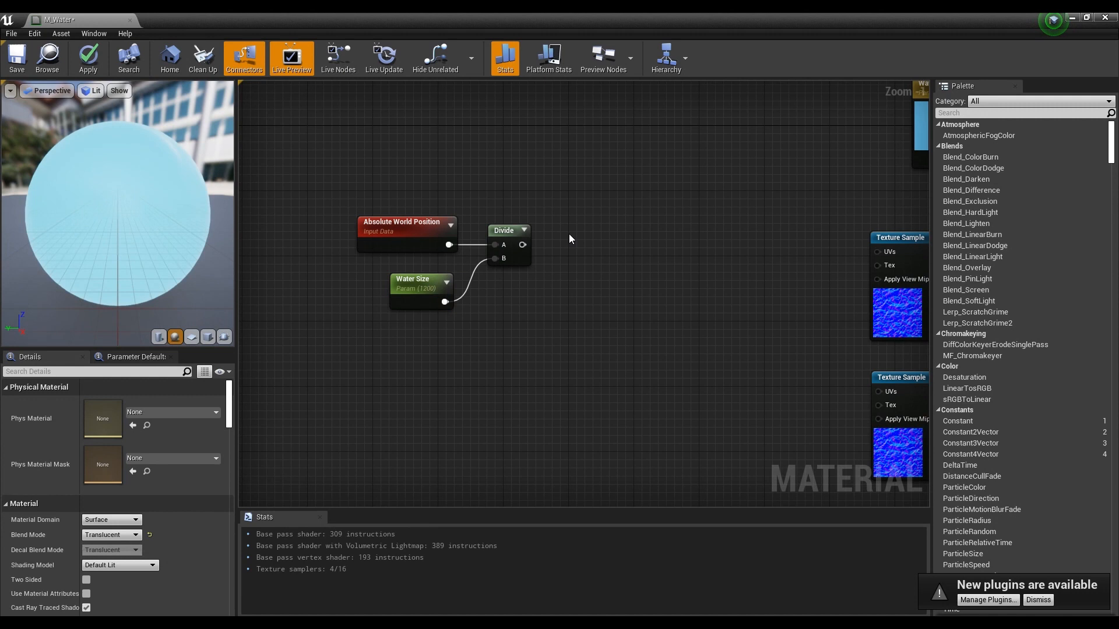
pyautogui.write('mask')
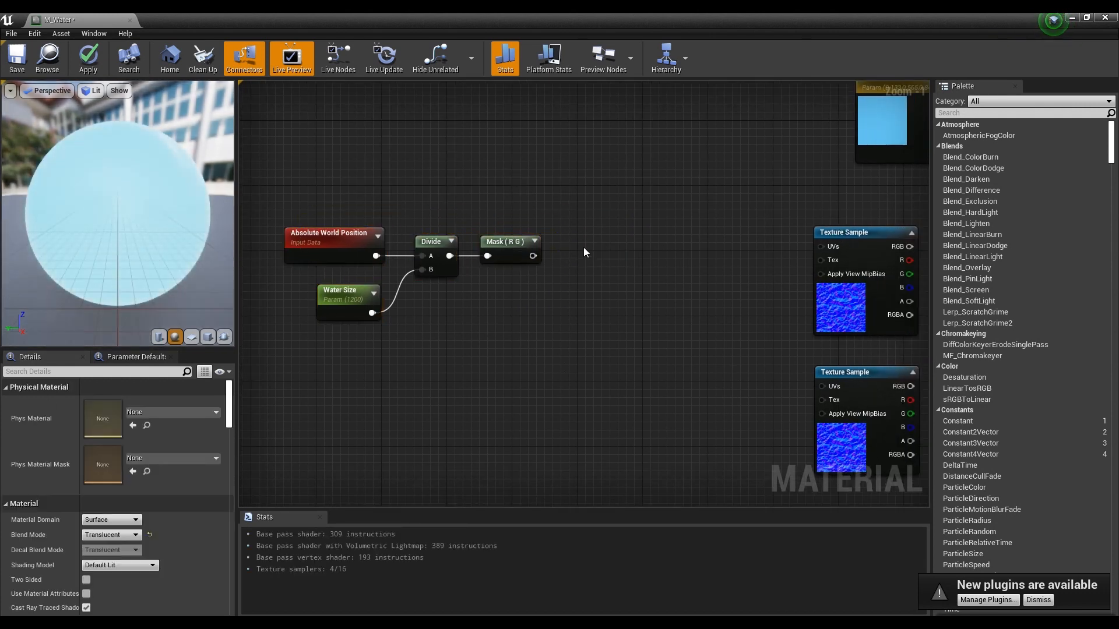
# Step: Feed the mask into a Panner with Time, with an Append driving its Speed
pyautogui.click(584, 251)
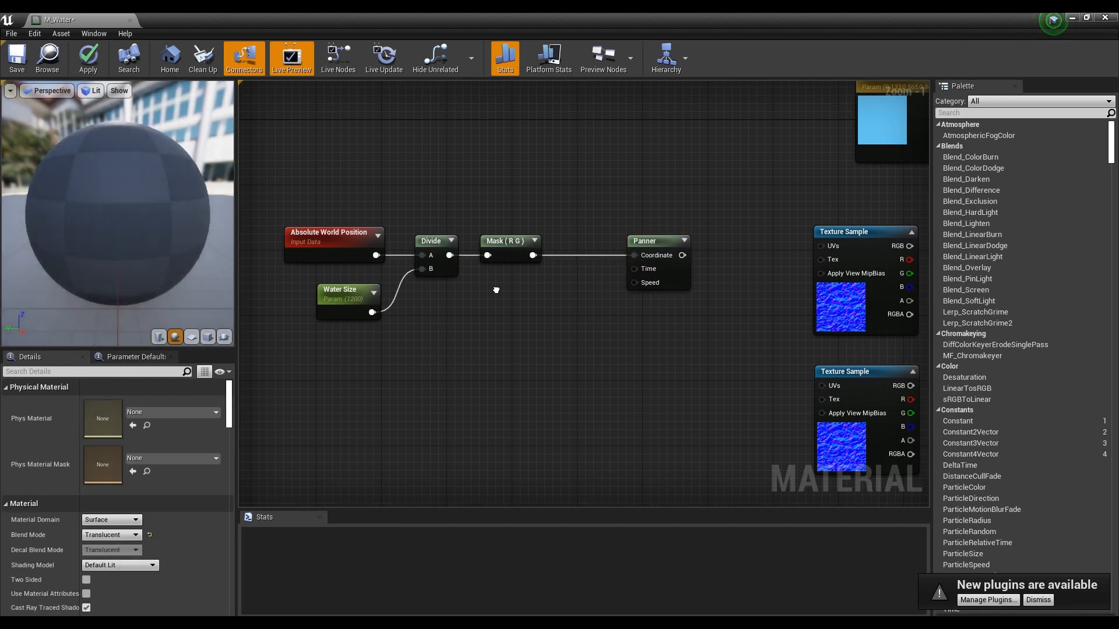
pyautogui.click(524, 296)
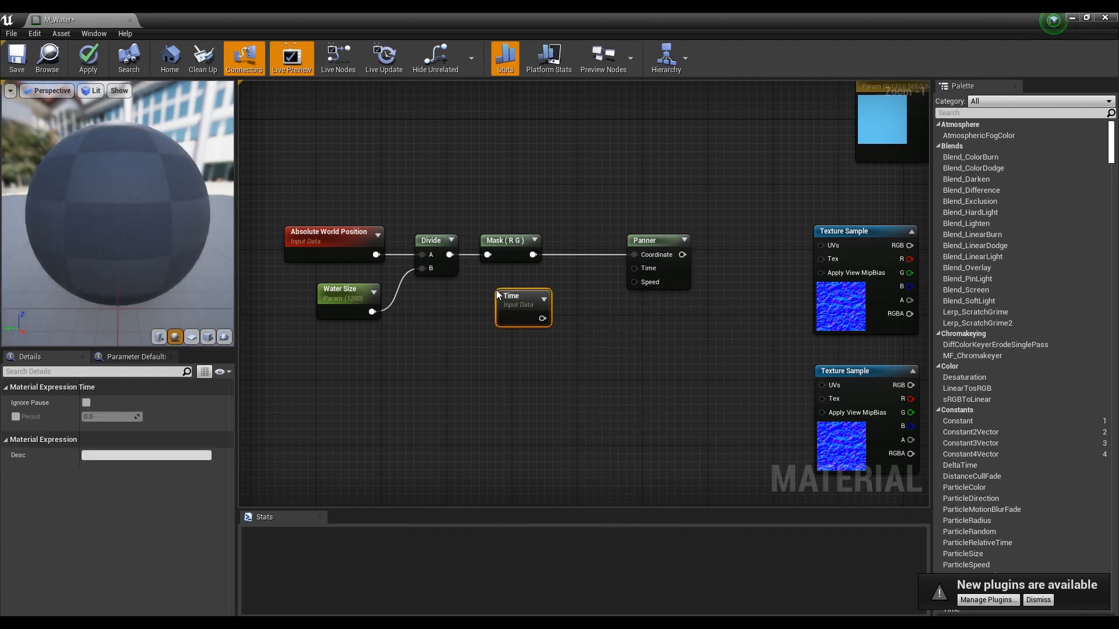
pyautogui.moveTo(521, 297)
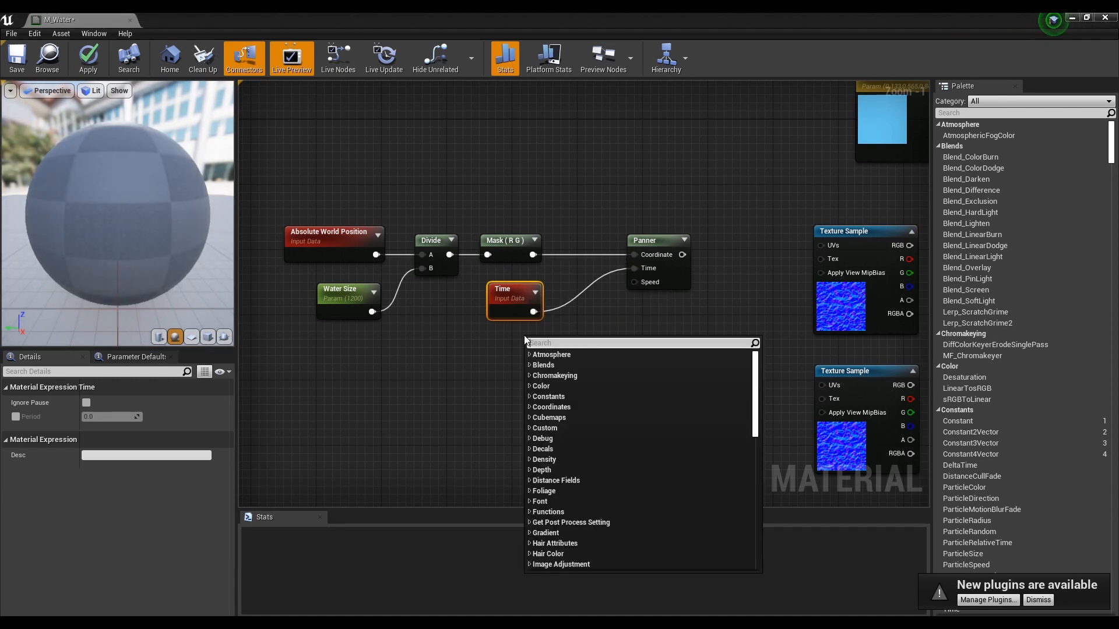
pyautogui.write('app')
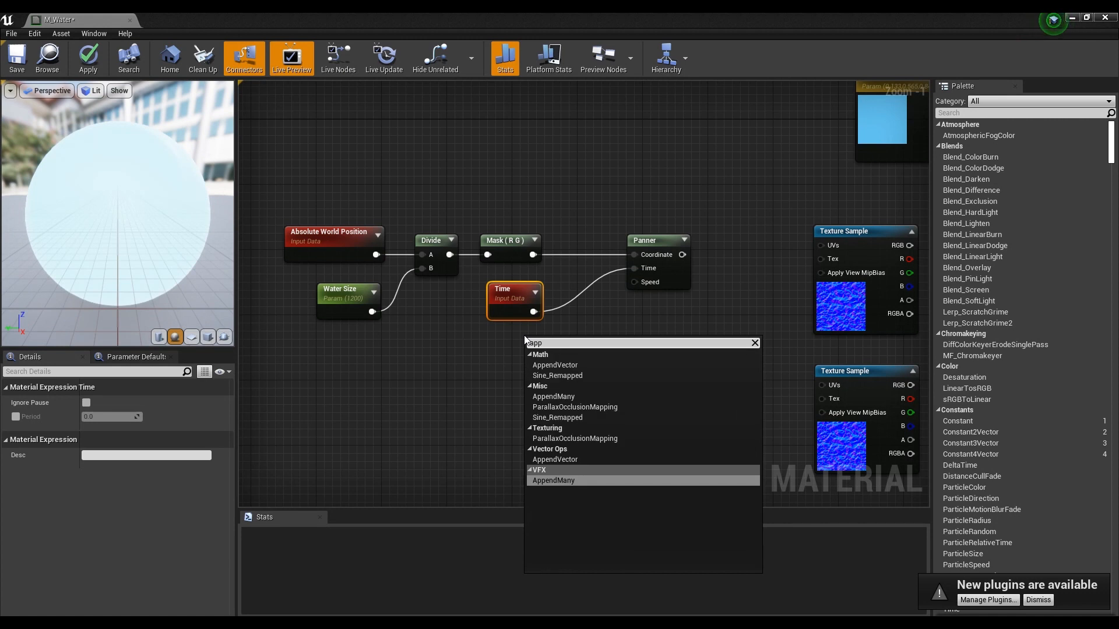
pyautogui.click(555, 365)
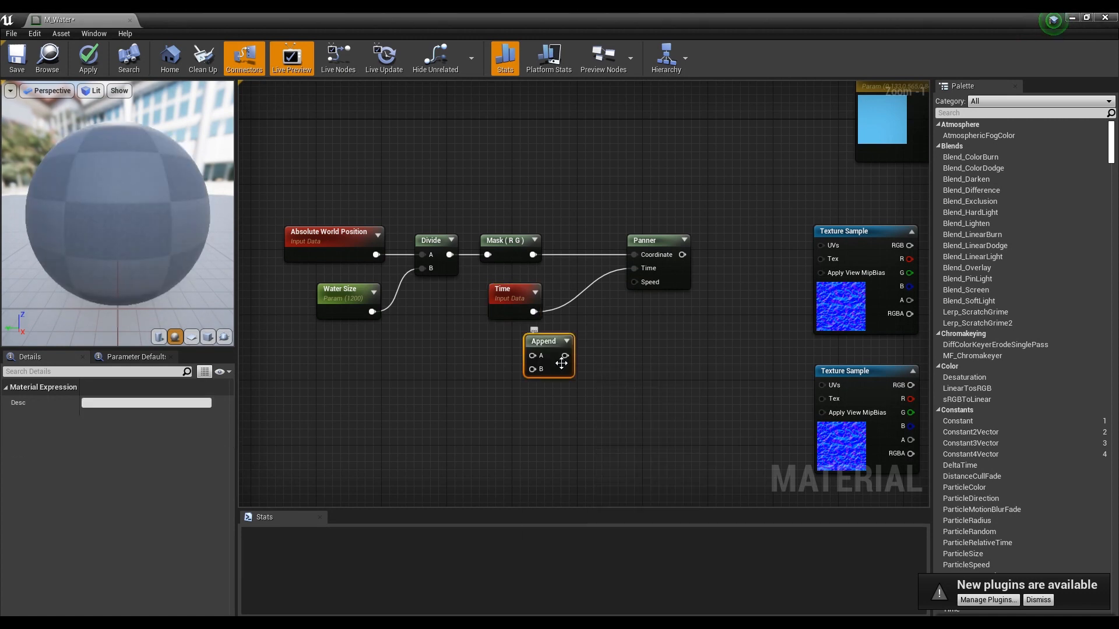
pyautogui.moveTo(548, 355); pyautogui.dragTo(569, 360)
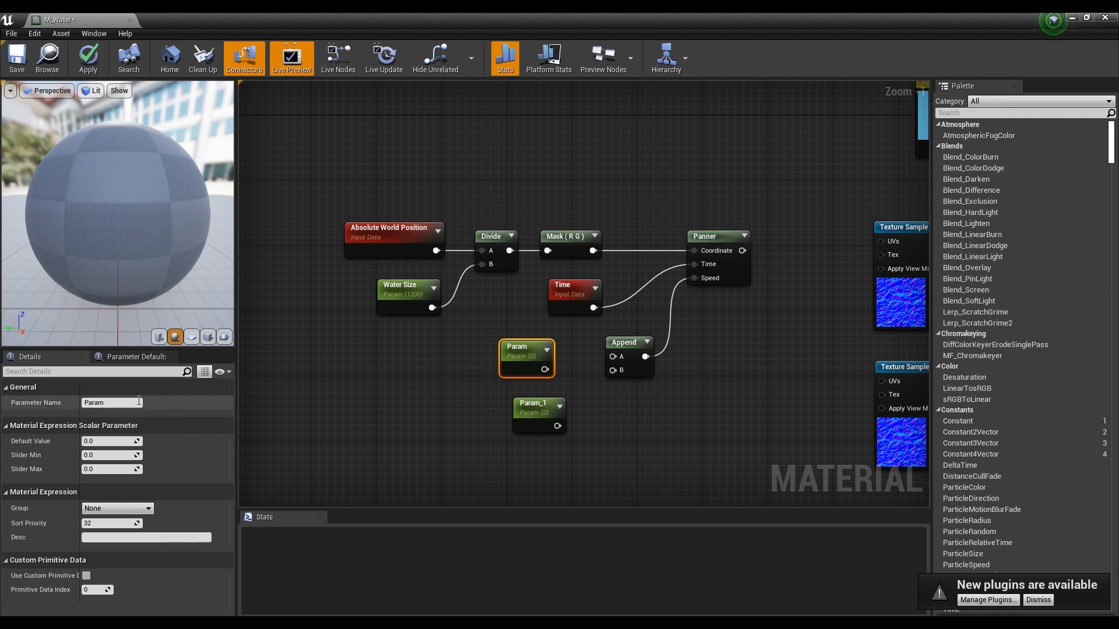
# Step: Name the two appended scalar speed parameters X and Y
pyautogui.write('X')
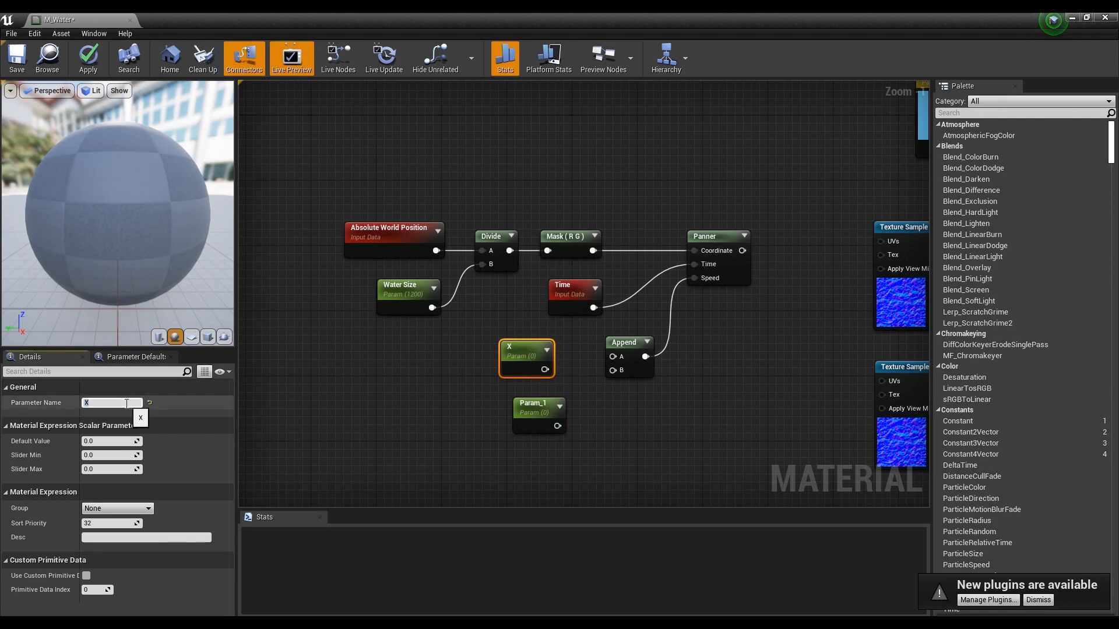
pyautogui.click(538, 414)
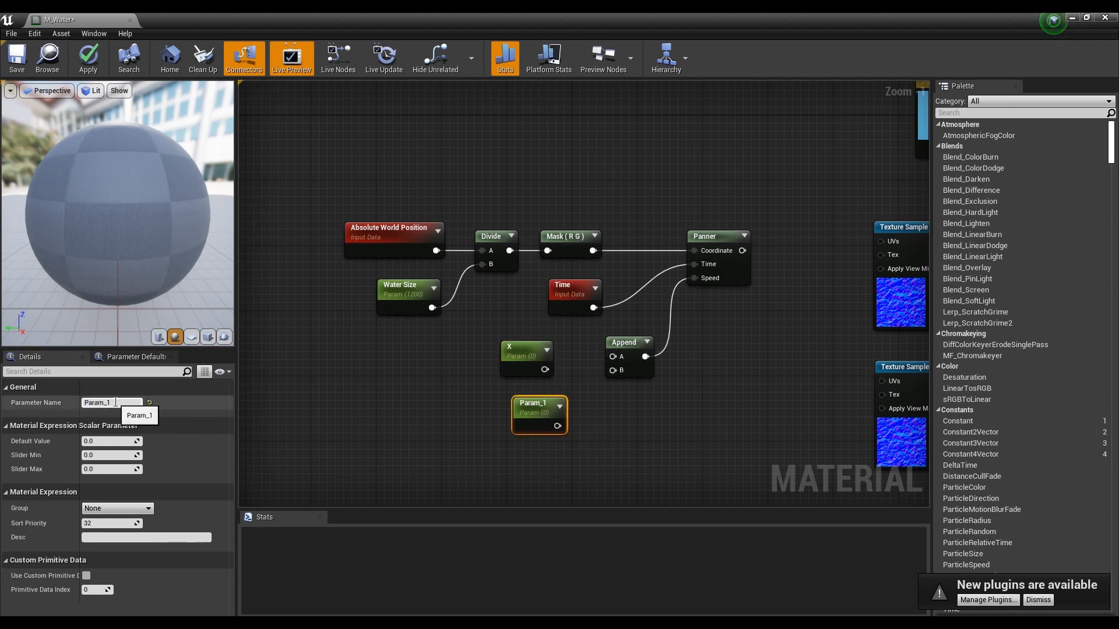
pyautogui.write('Y')
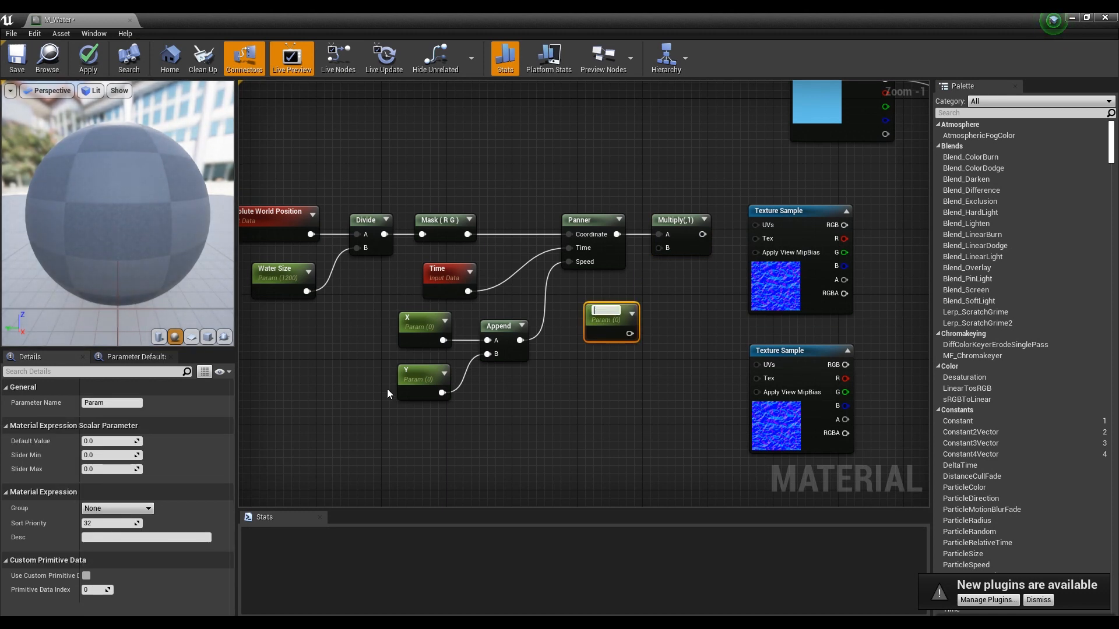
# Step: Multiply the Panner output by a Water1 parameter and feed the first Texture Sample's UVs
pyautogui.write('Water')
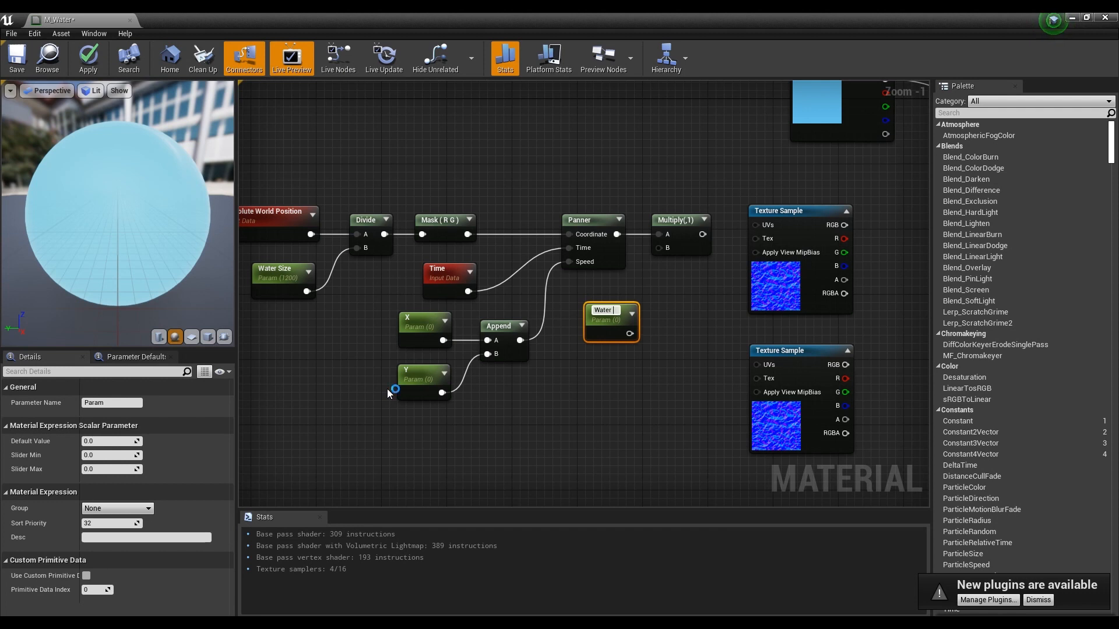
pyautogui.write('Water1')
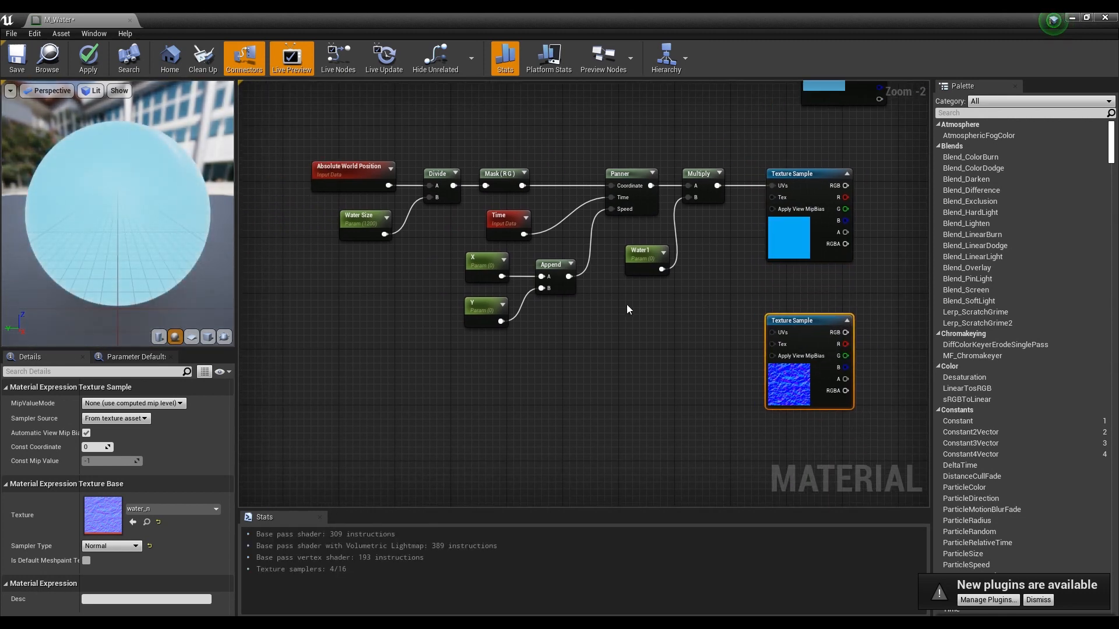
pyautogui.click(497, 220)
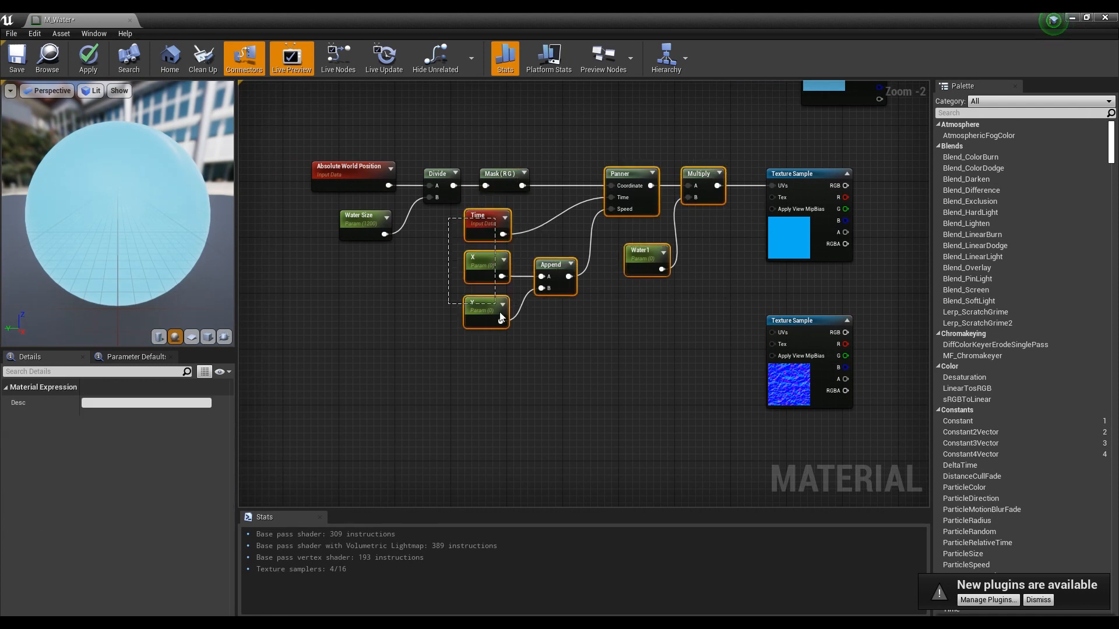
# Step: Set Water1's default to 0.7 and wire the copied panner chain into the second Texture Sample
pyautogui.click(645, 255)
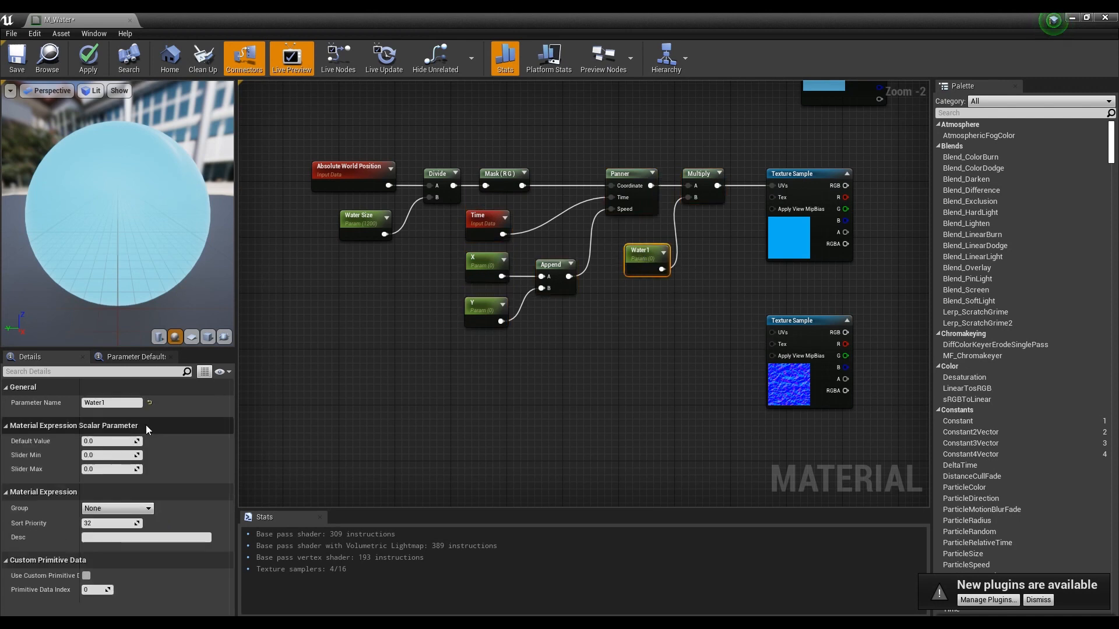
pyautogui.write('0.7')
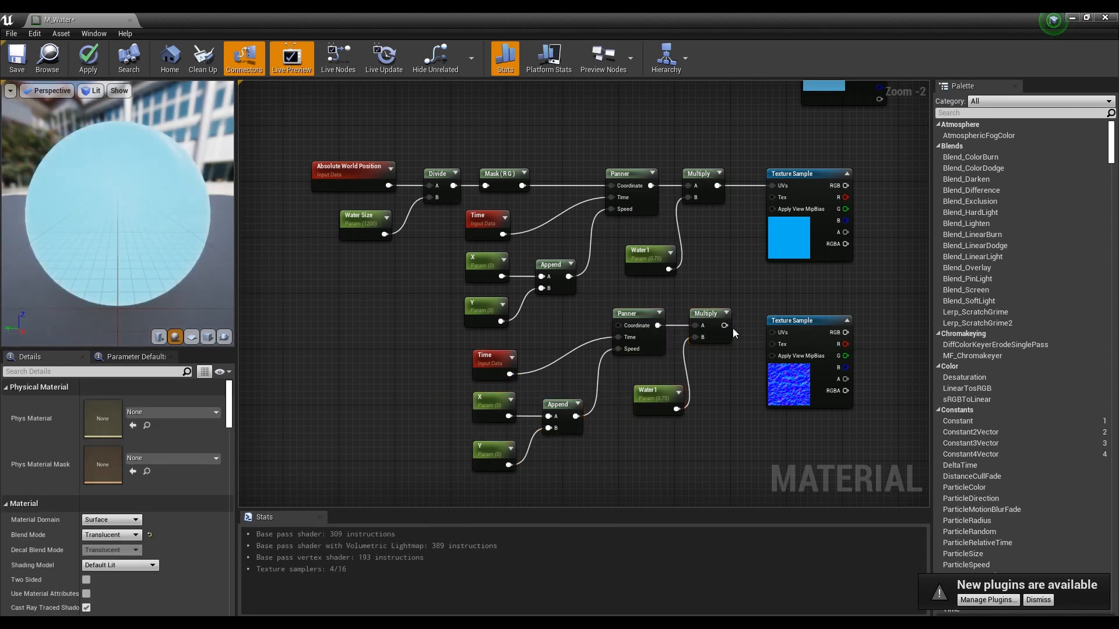
pyautogui.click(790, 314)
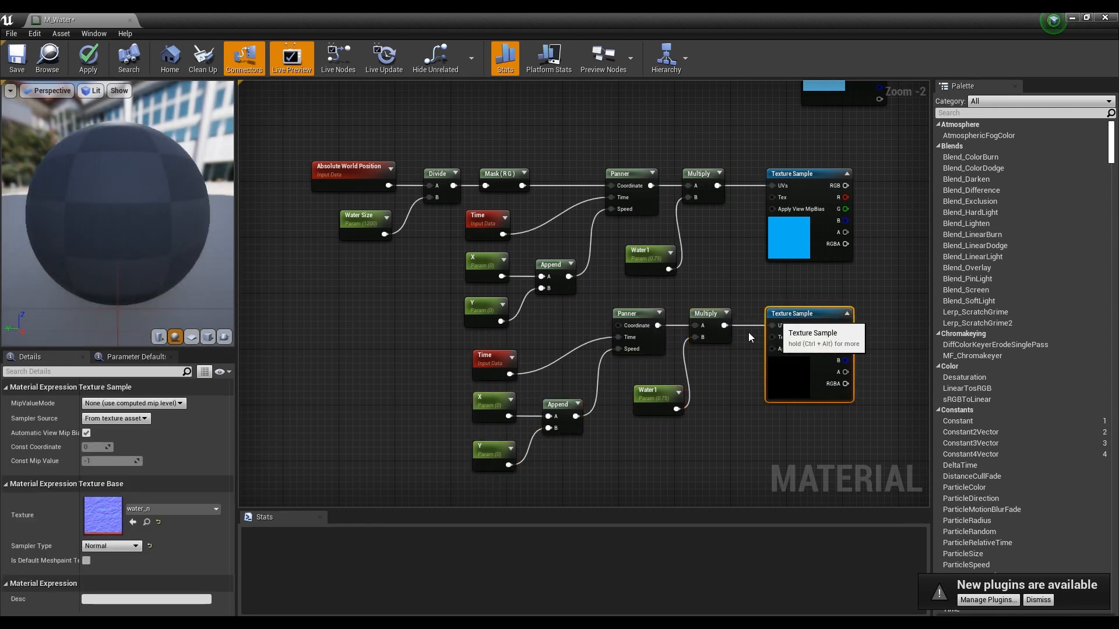
# Step: Rename the copied parameters to Y2 and Water2, with Water2 defaulting to 0.25
pyautogui.click(492, 404)
pyautogui.write('2')
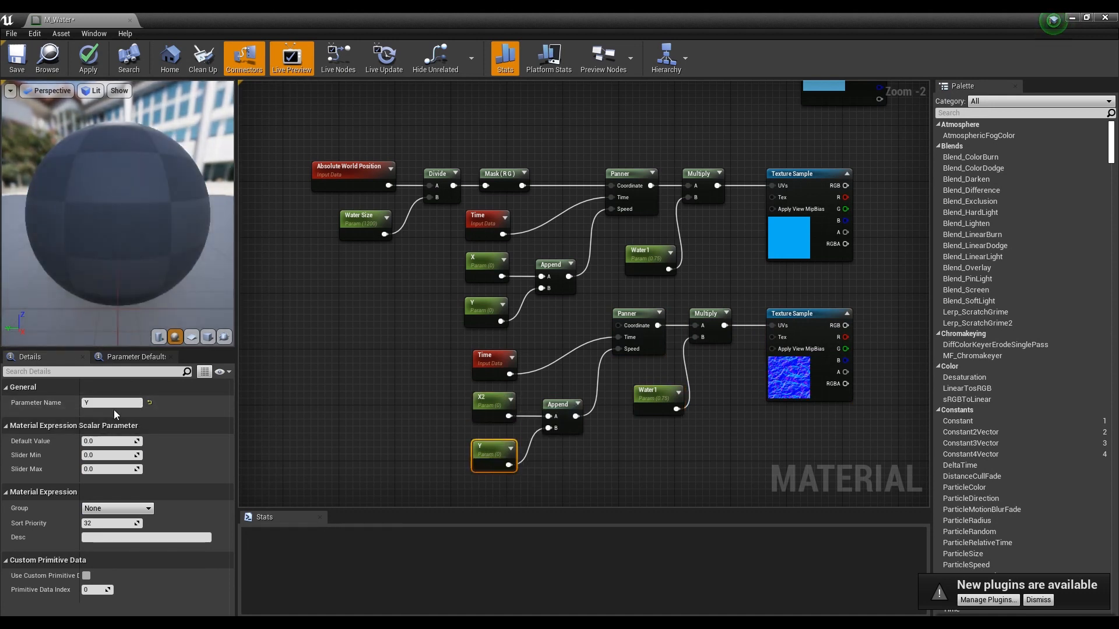
pyautogui.click(656, 395)
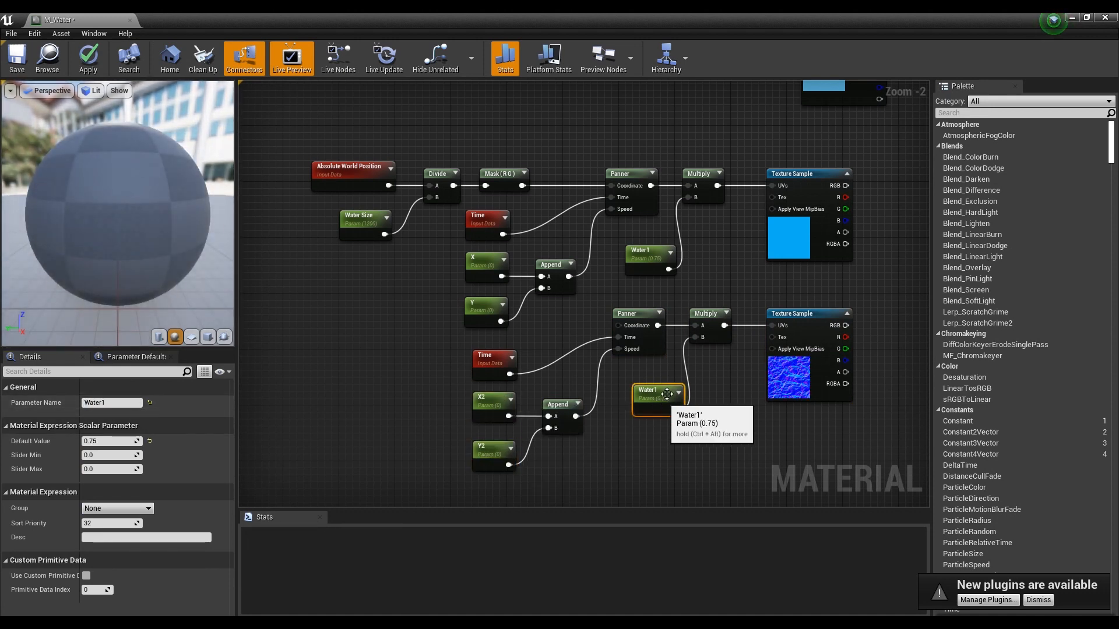
pyautogui.click(112, 402)
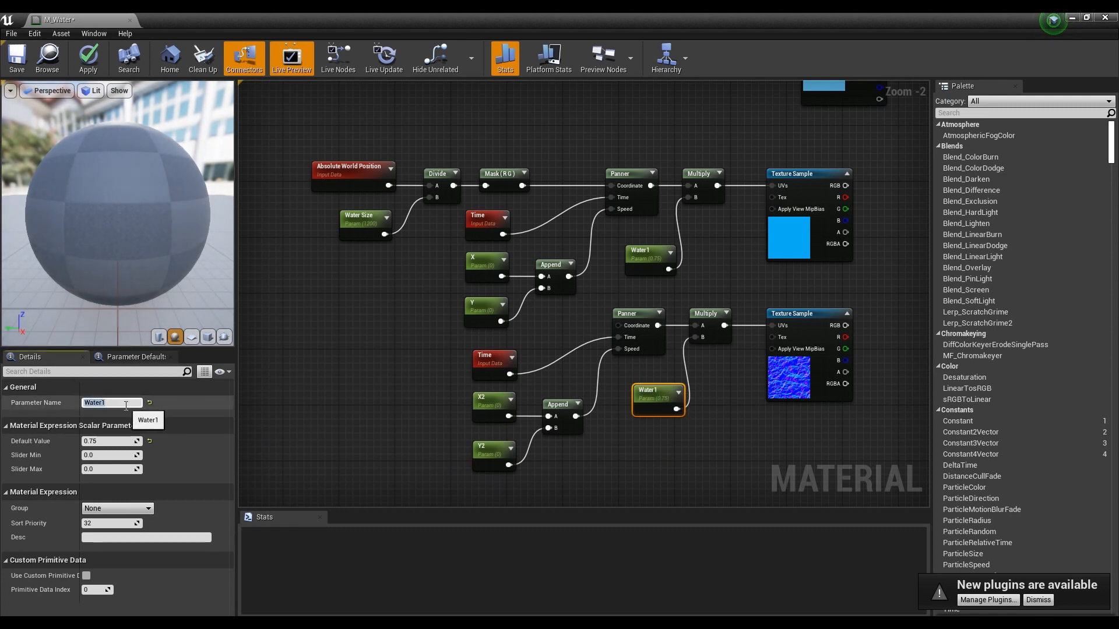
pyautogui.write('Water2')
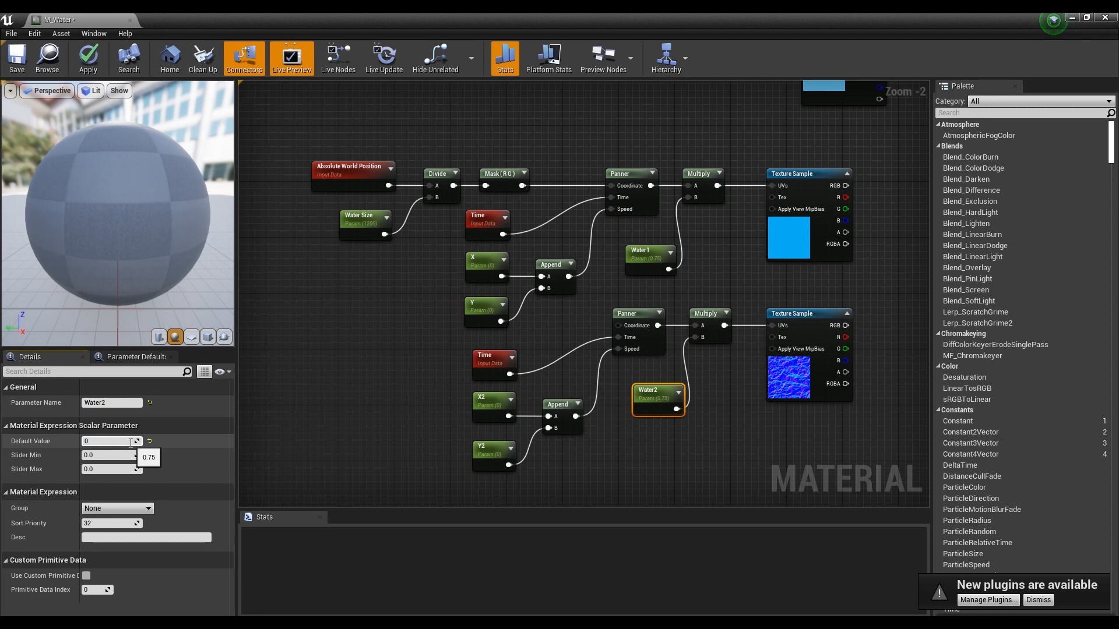
pyautogui.write('0.25')
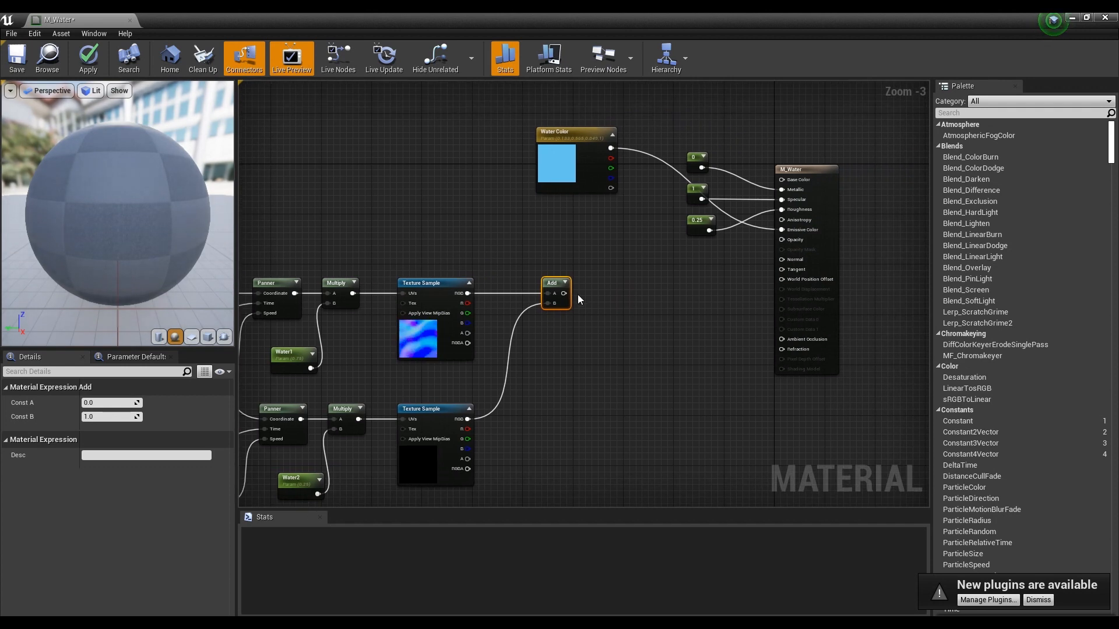
# Step: Connect the Add of both normal samples into M_Water's Normal input
pyautogui.moveTo(567, 293); pyautogui.dragTo(750, 265)
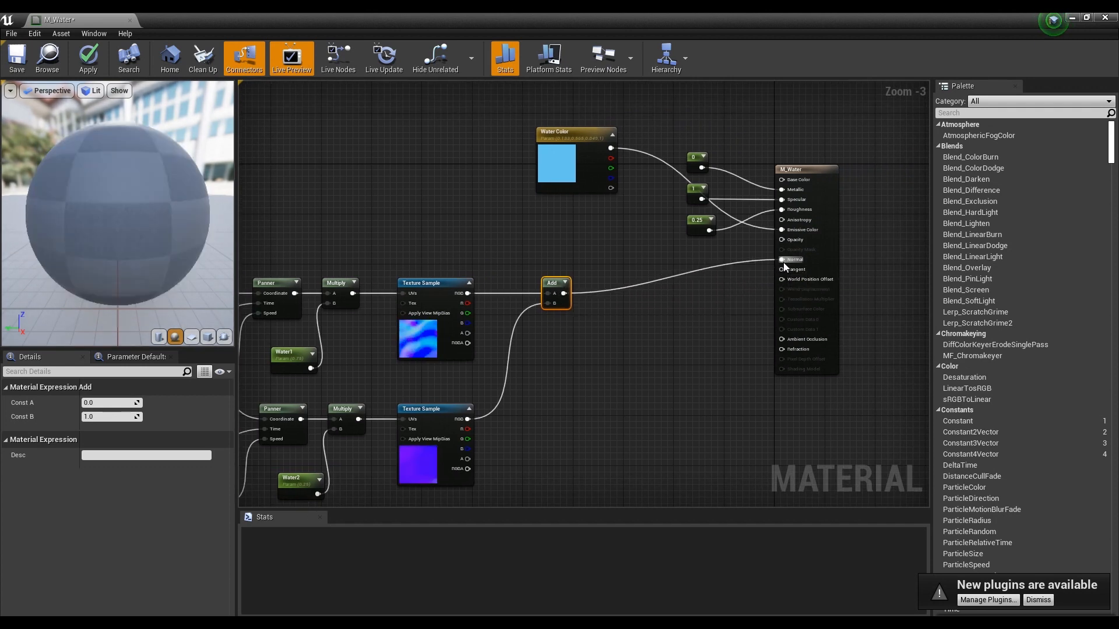
pyautogui.scroll(-3)
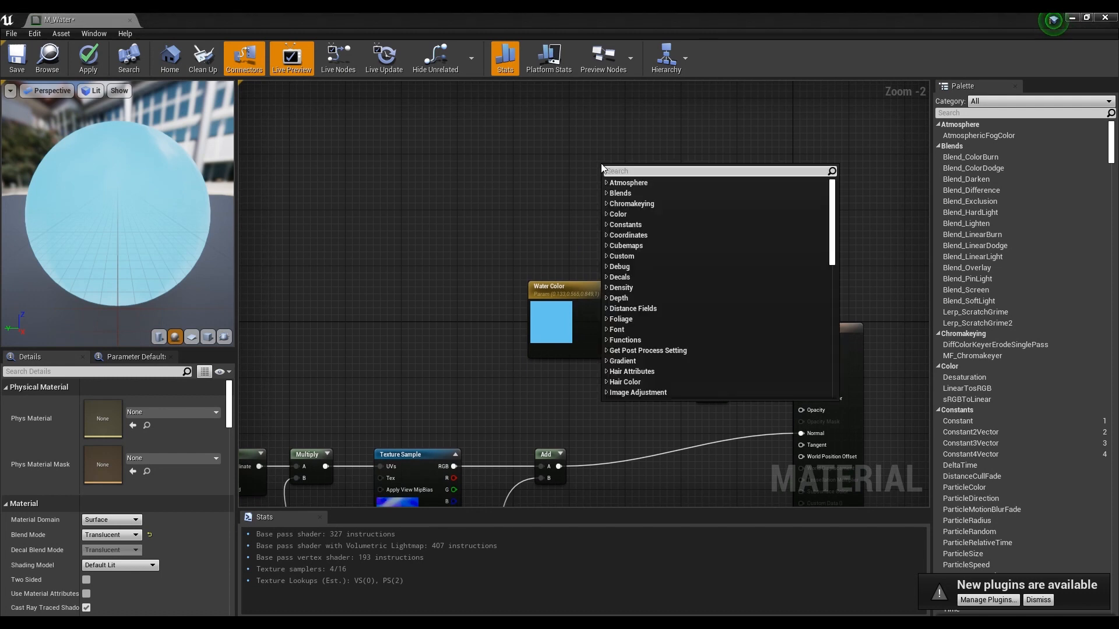
# Step: Add a Depth Fade node fed by a Depth Opacity scalar parameter of 1.0
pyautogui.write('depth')
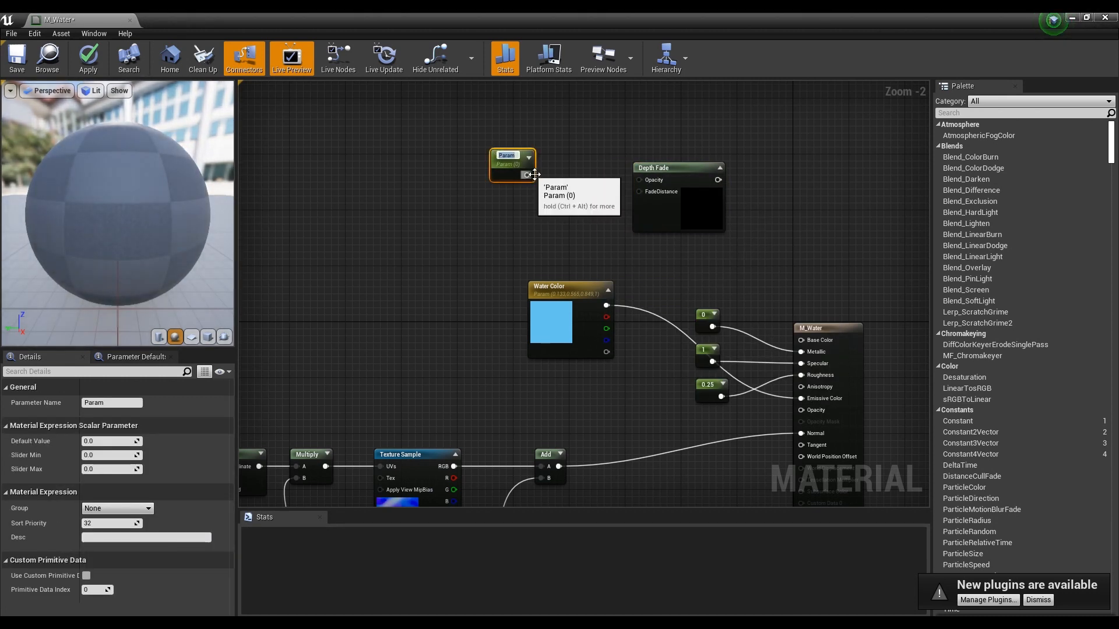
pyautogui.moveTo(564, 201)
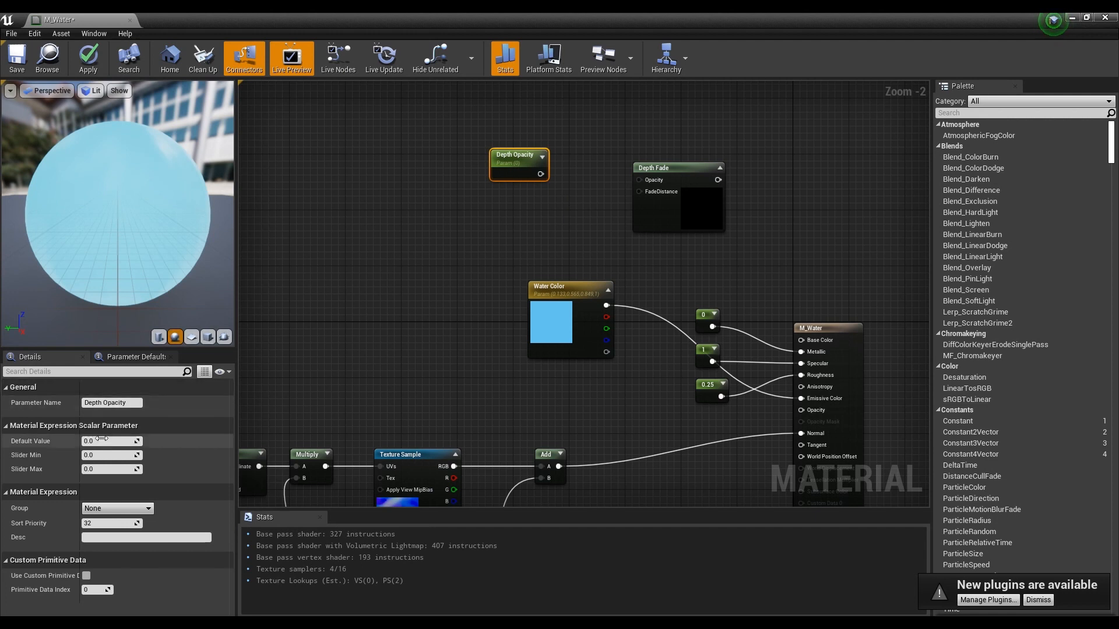
pyautogui.write('1.0')
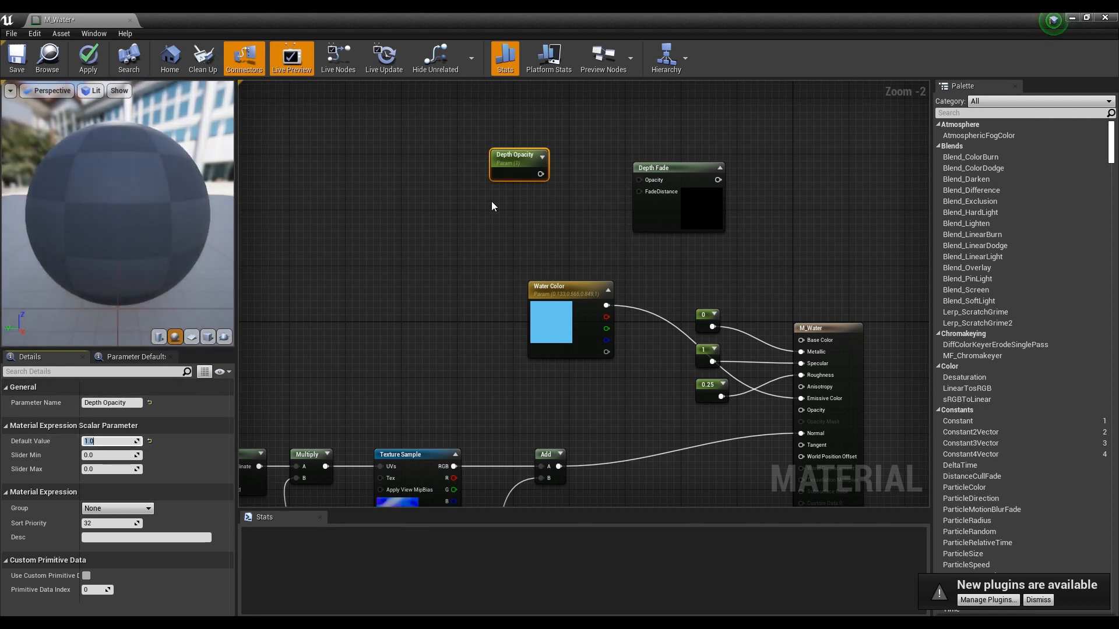
pyautogui.moveTo(540, 175); pyautogui.dragTo(637, 180)
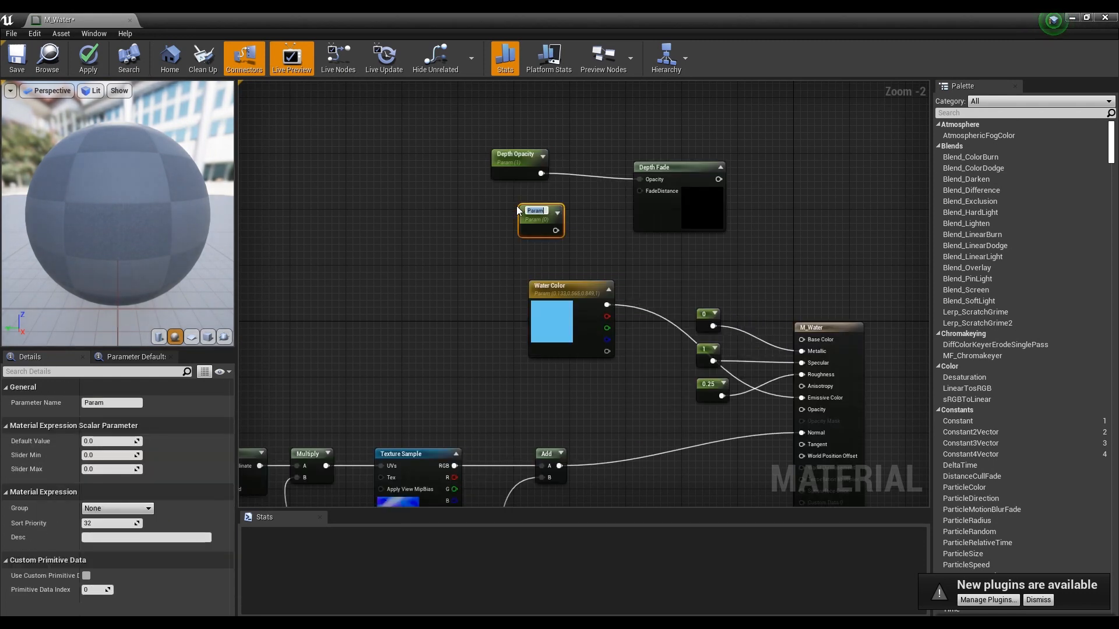
# Step: Add a Fade Distance parameter and wire the Depth Fade result into Opacity
pyautogui.write('Fade Distance')
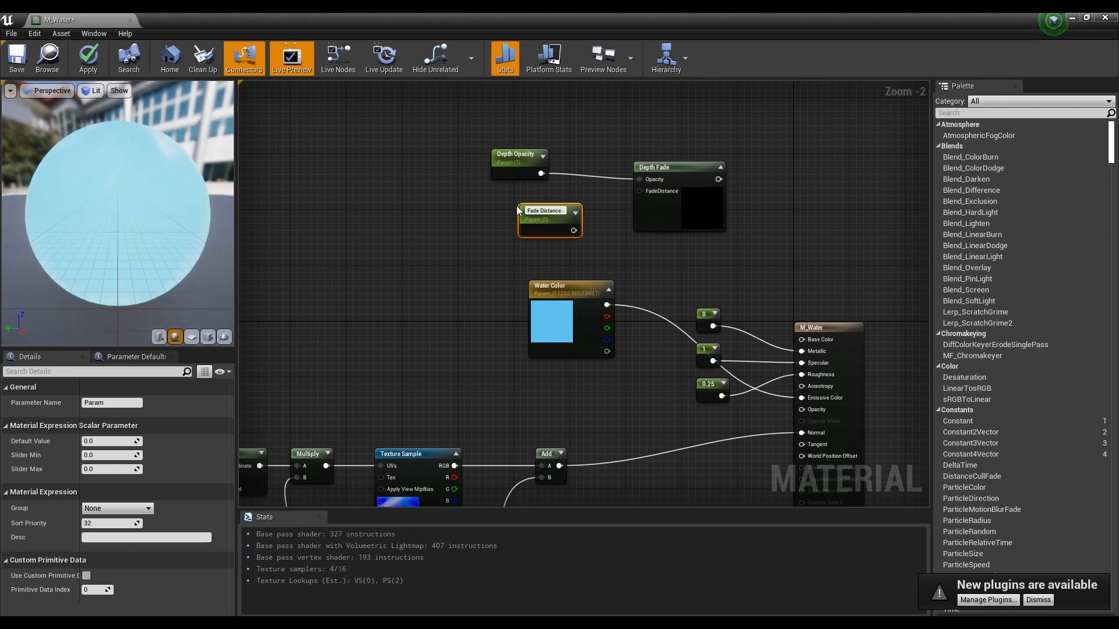
pyautogui.click(548, 215)
pyautogui.write('200')
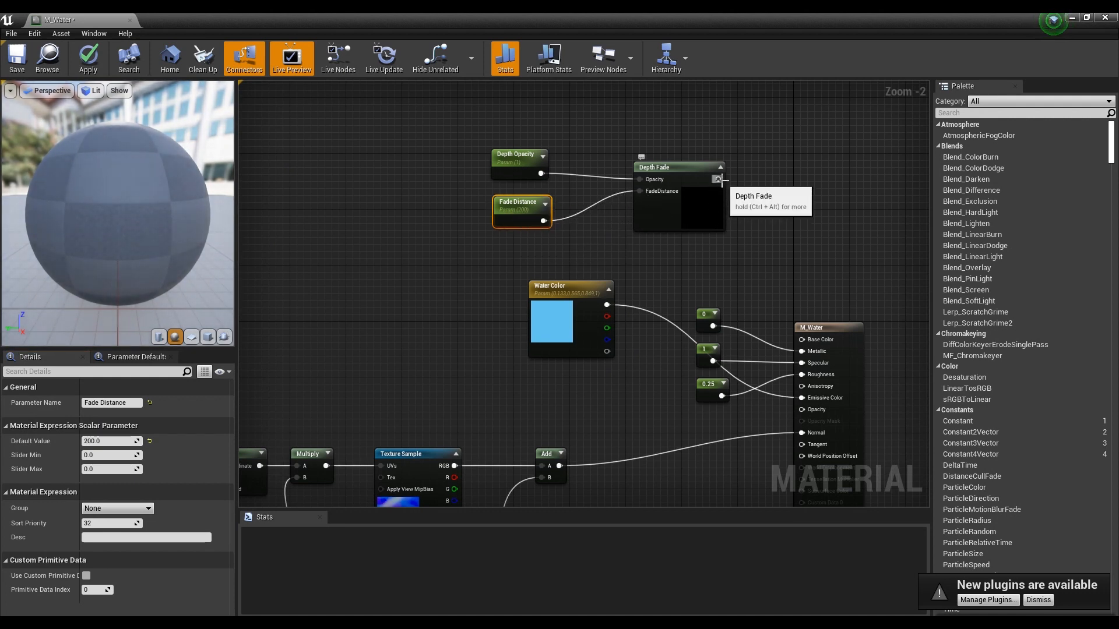
pyautogui.moveTo(720, 179); pyautogui.dragTo(802, 409)
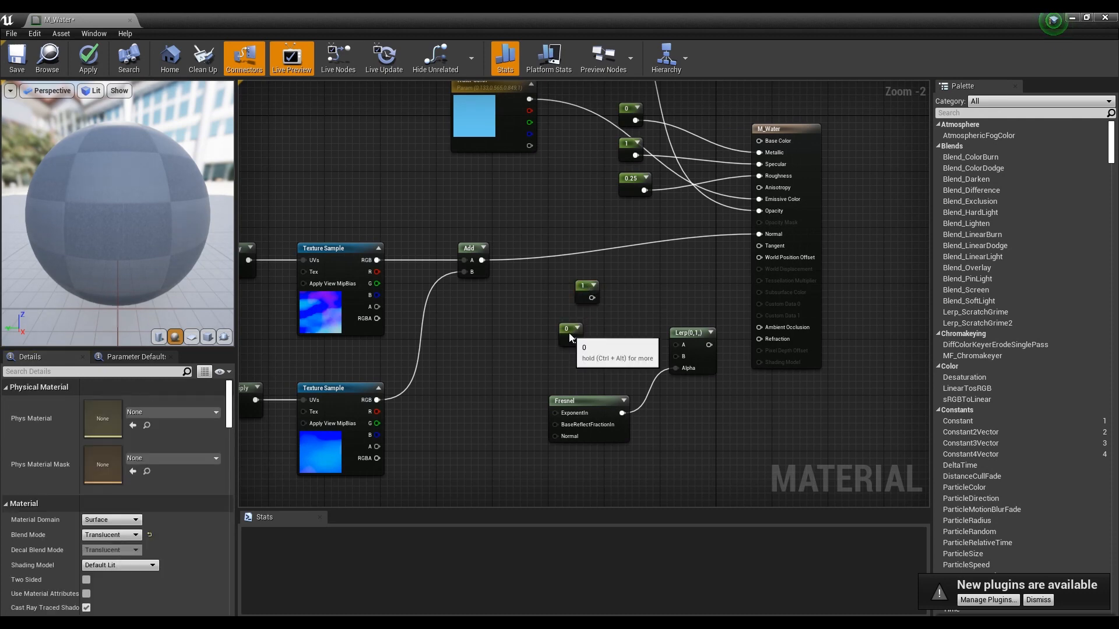
# Step: Change the 0 constant to 1.33 for the Fresnel-blended Lerp driving Refraction
pyautogui.click(570, 328)
pyautogui.write('1.33')
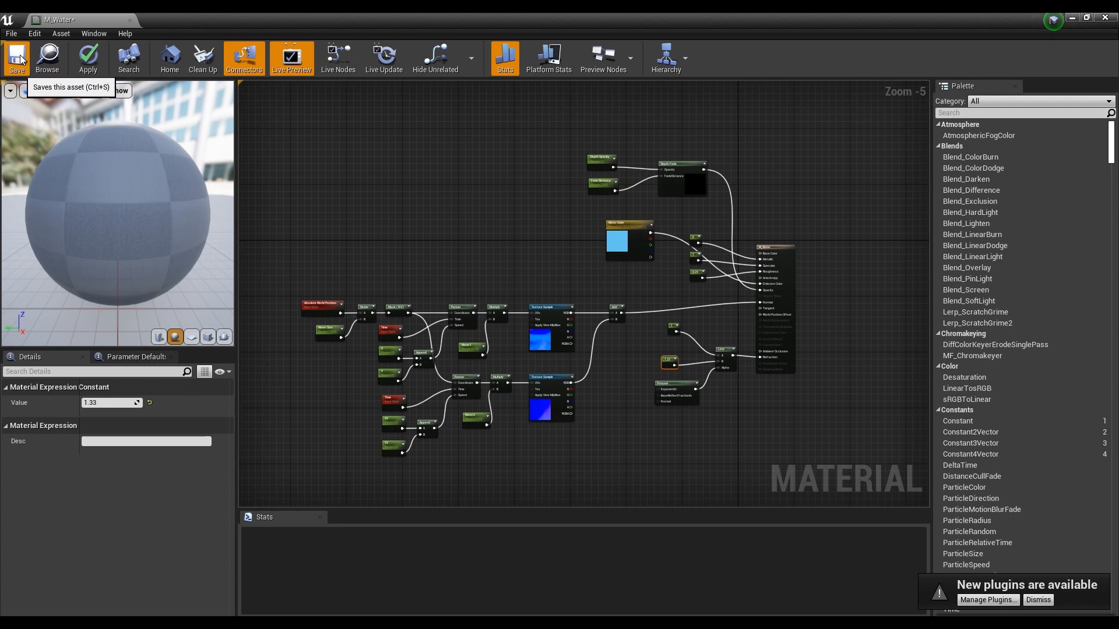
# Step: Save the finished M_Water material from the editor toolbar
pyautogui.click(16, 58)
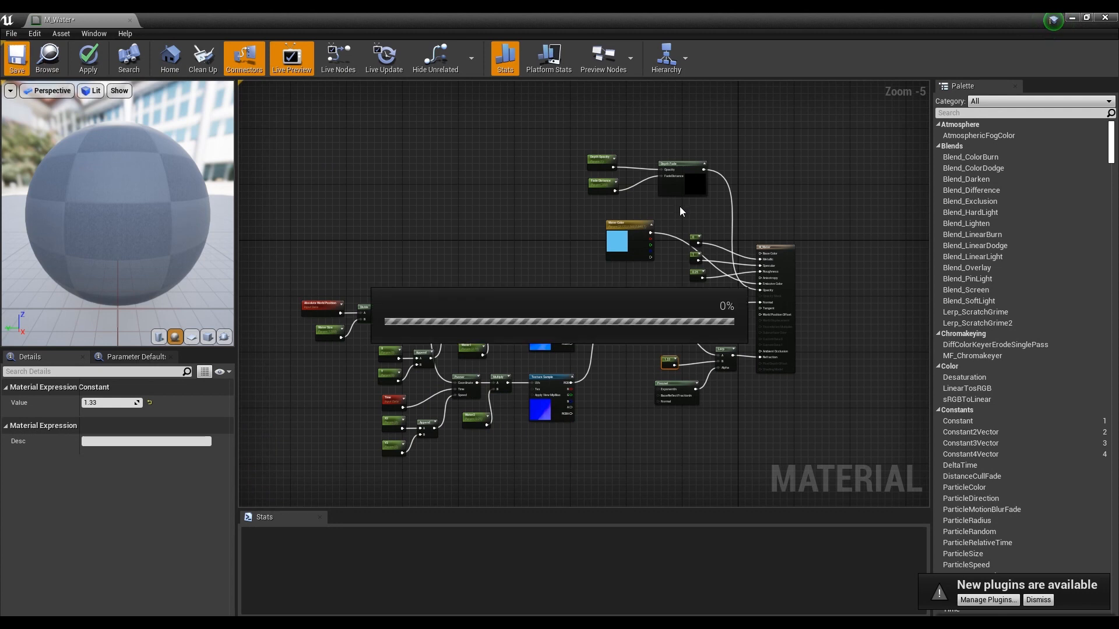
pyautogui.click(17, 58)
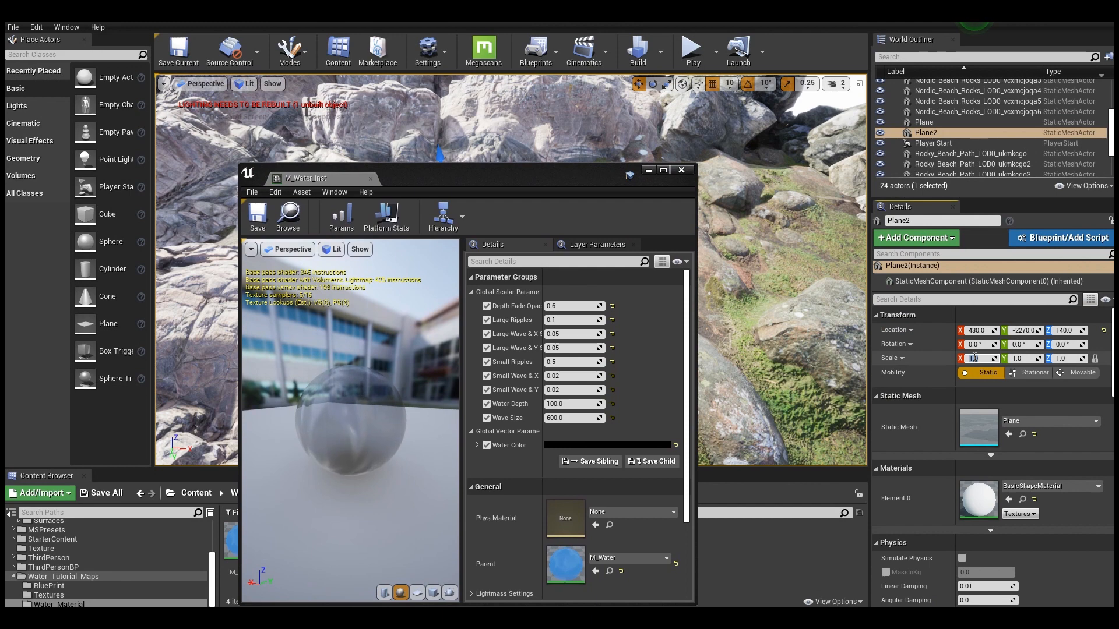
# Step: Scale Plane2 to 10.0 in X and Y so the water spans the beach
pyautogui.write('10.0')
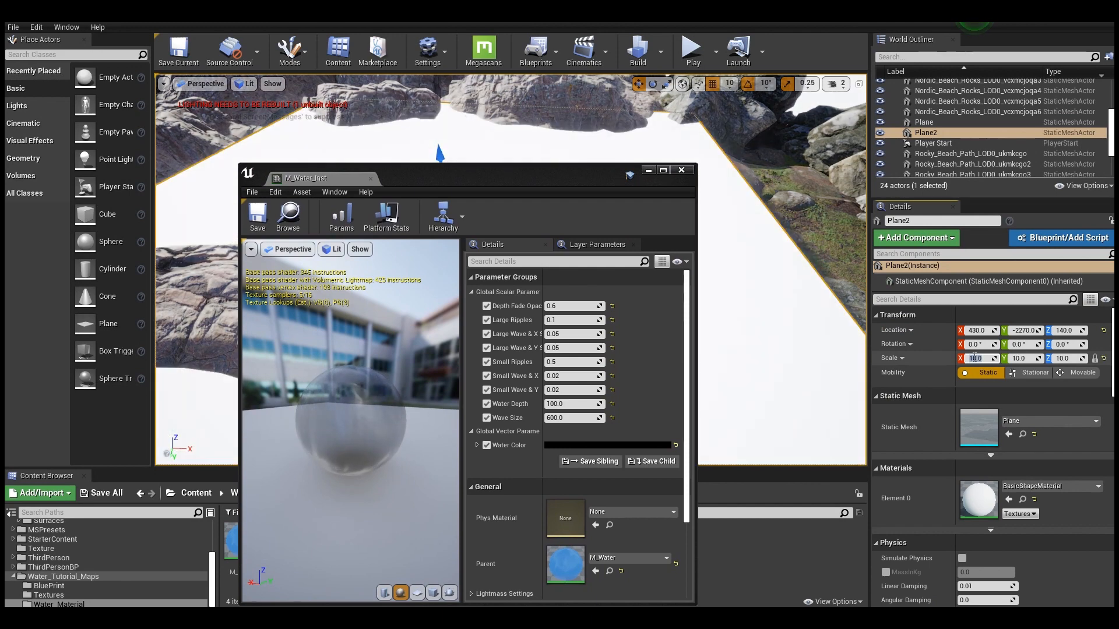